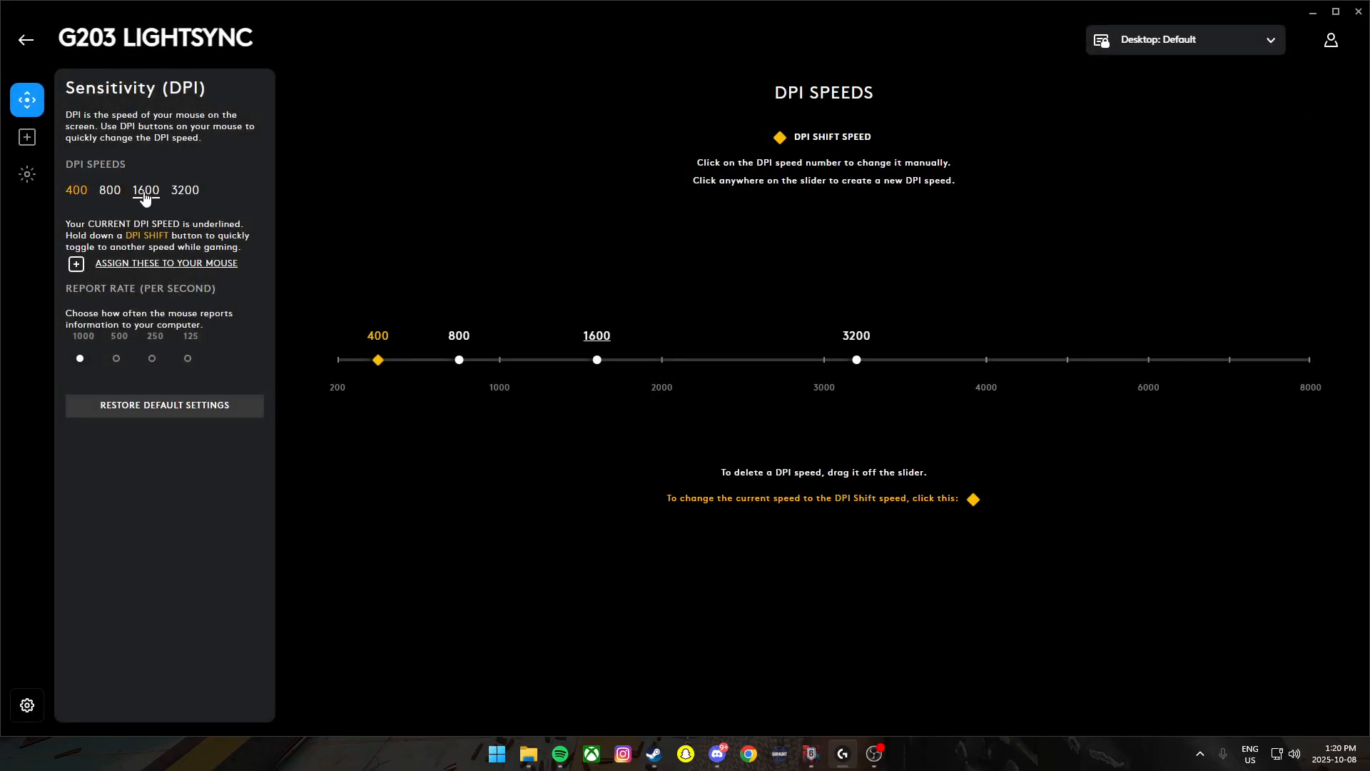
Leave the G203 LIGHTSYNC DPI page and show the Profiles library of twelve games and apps
{"action": "left_click", "coordinate": [26, 40]}
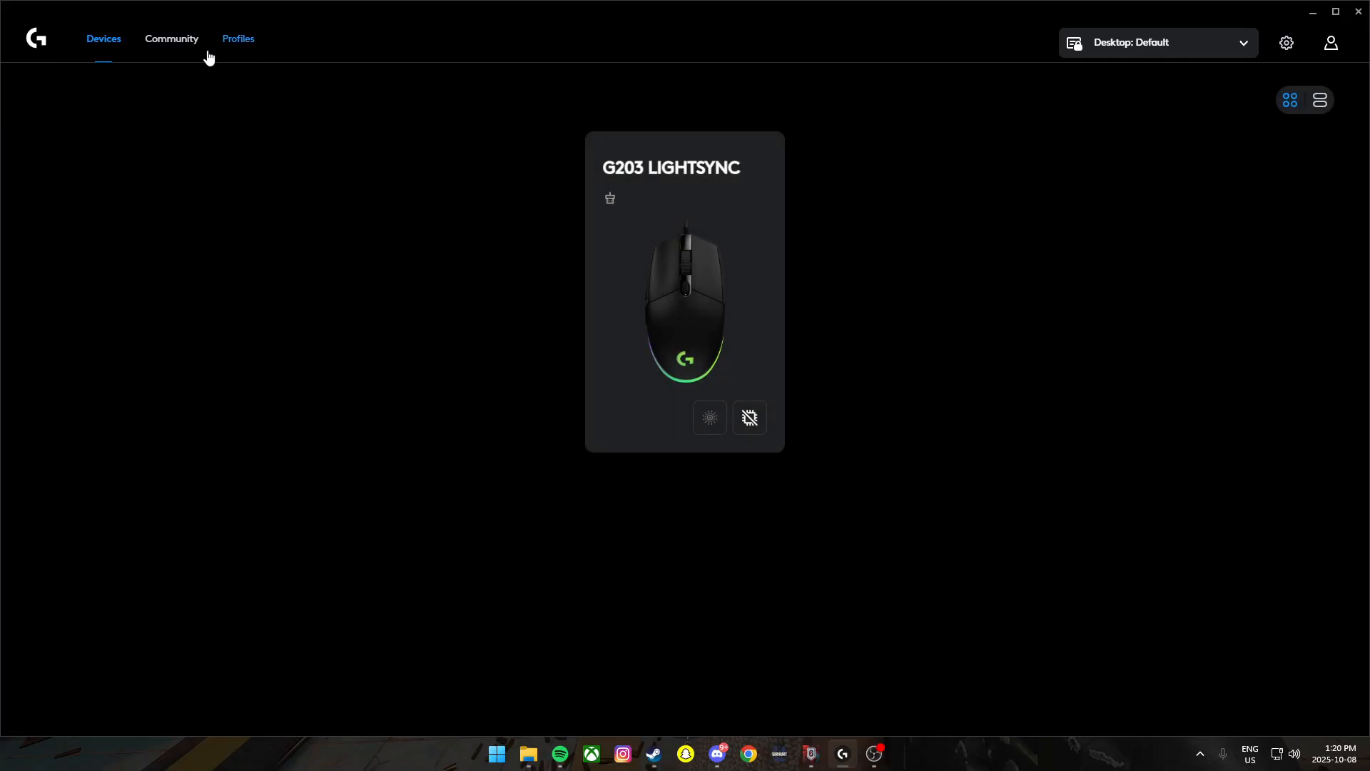
{"action": "left_click", "coordinate": [236, 38]}
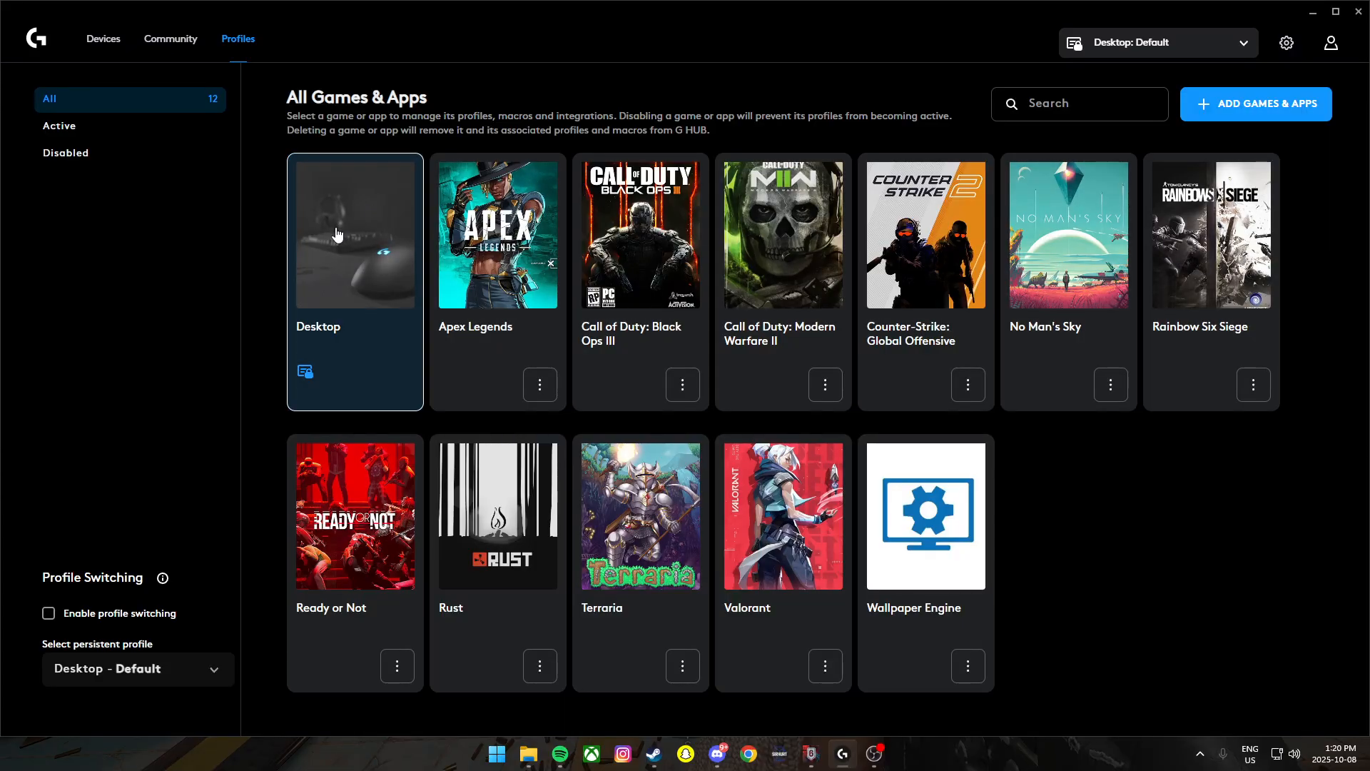
Rename the Desktop app's New Profile to 'R6 tutorial'
{"action": "left_click", "coordinate": [354, 231]}
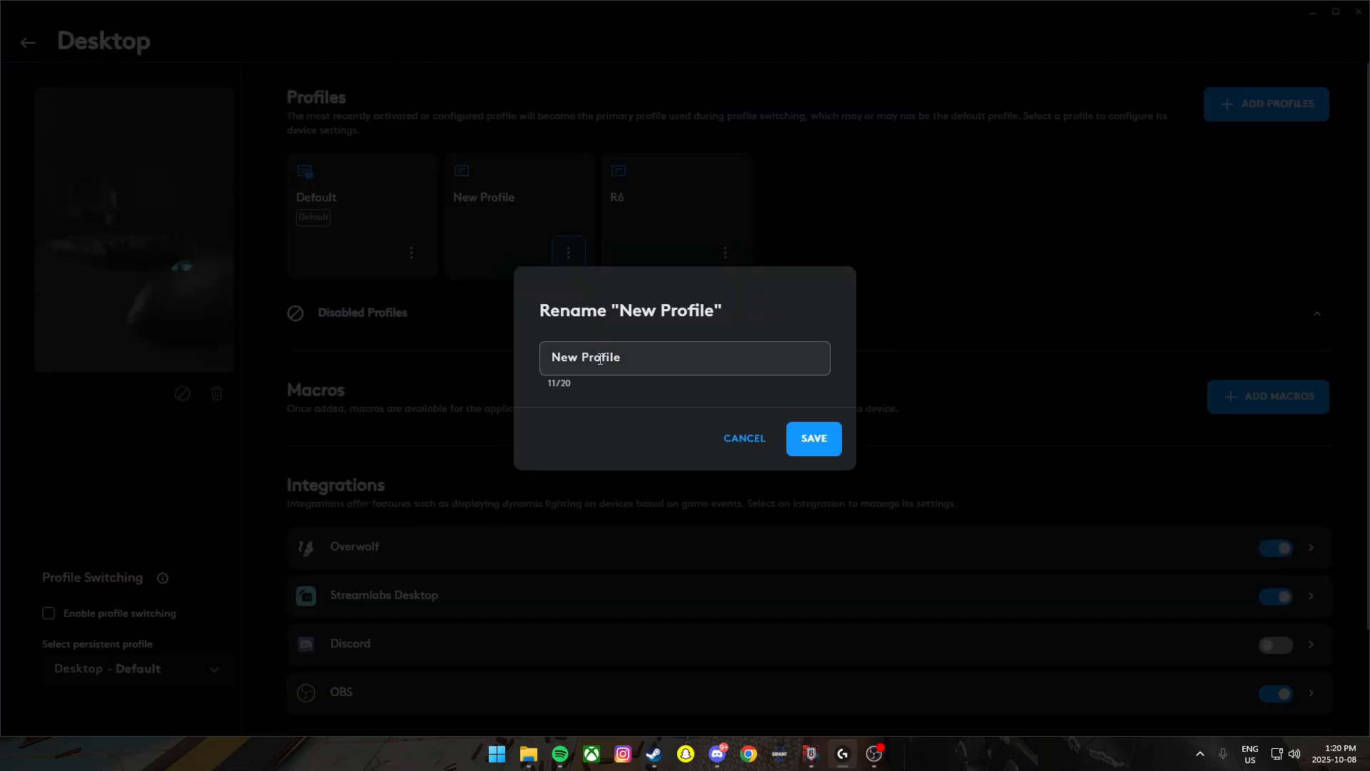
{"action": "type", "text": "R6 t"}
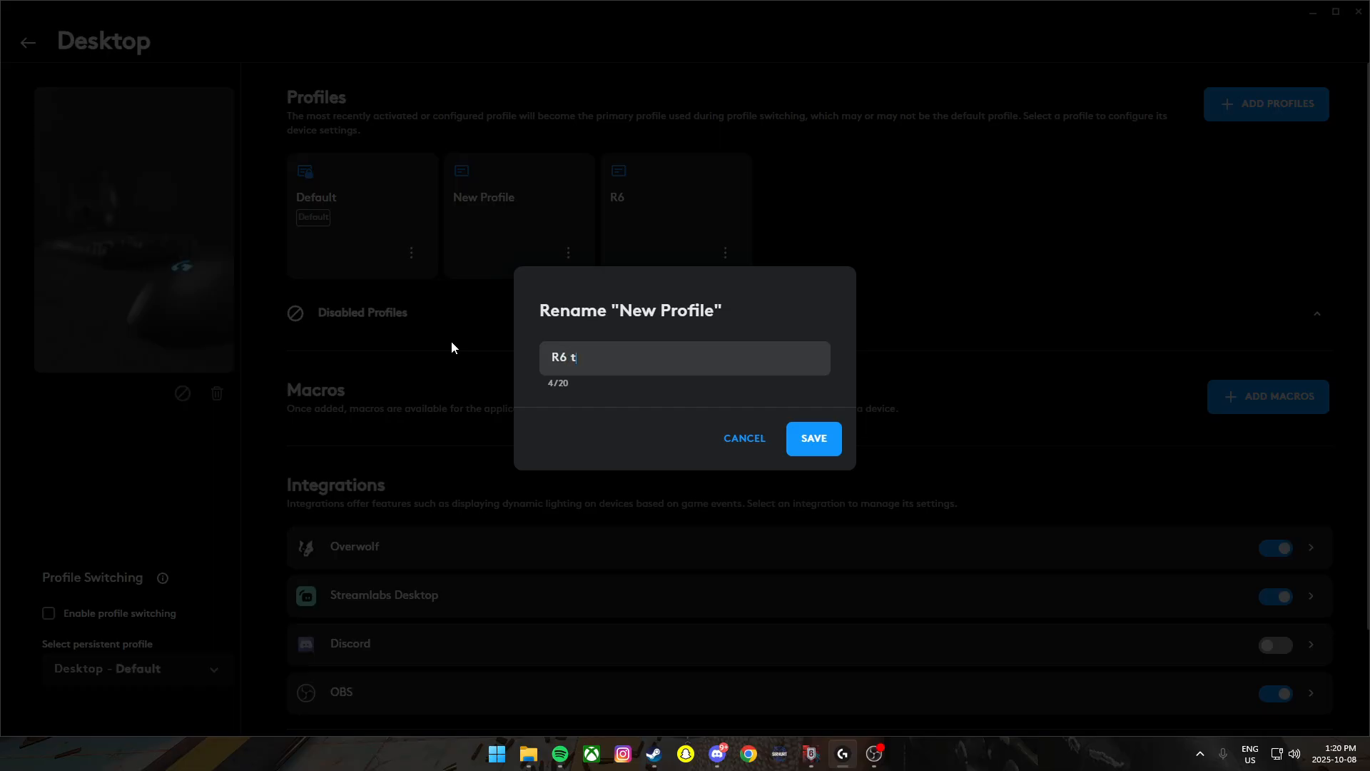
{"action": "type", "text": "utorial"}
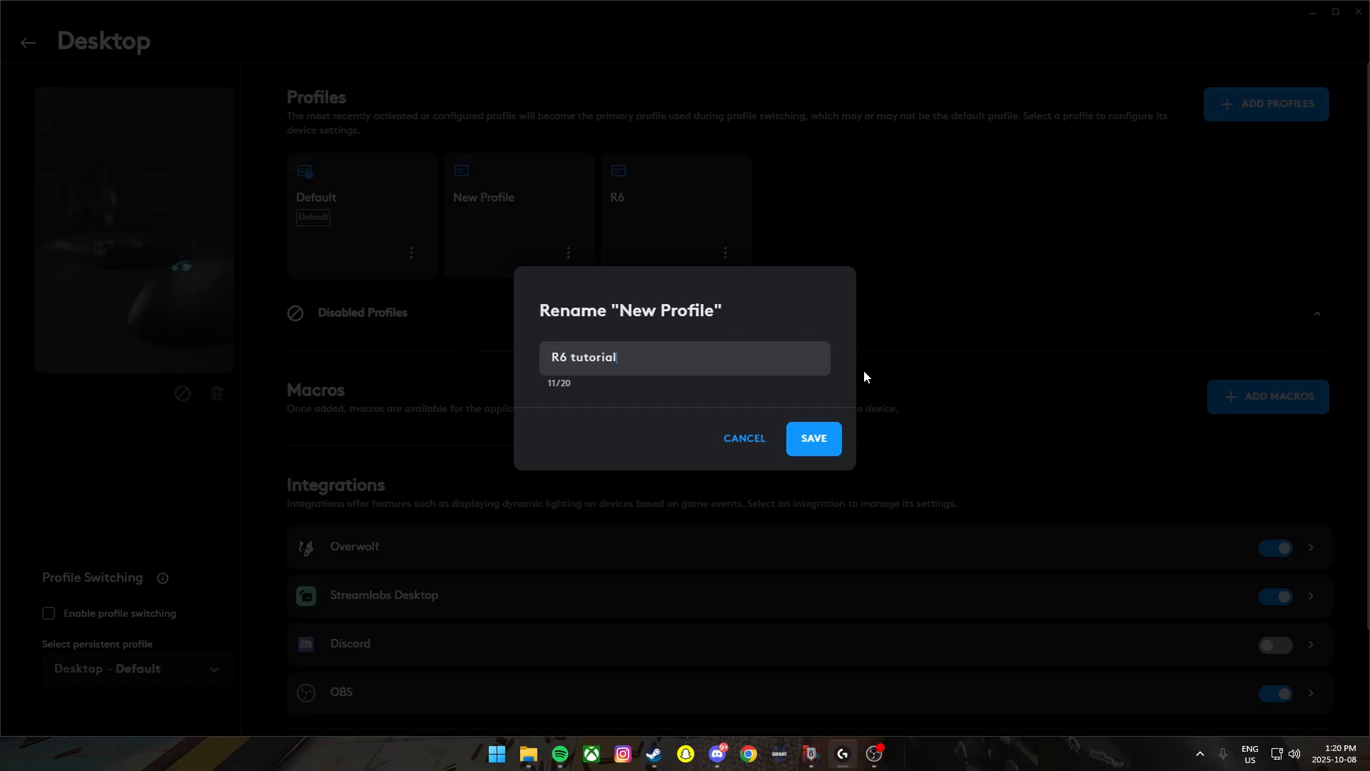
{"action": "left_click", "coordinate": [810, 438]}
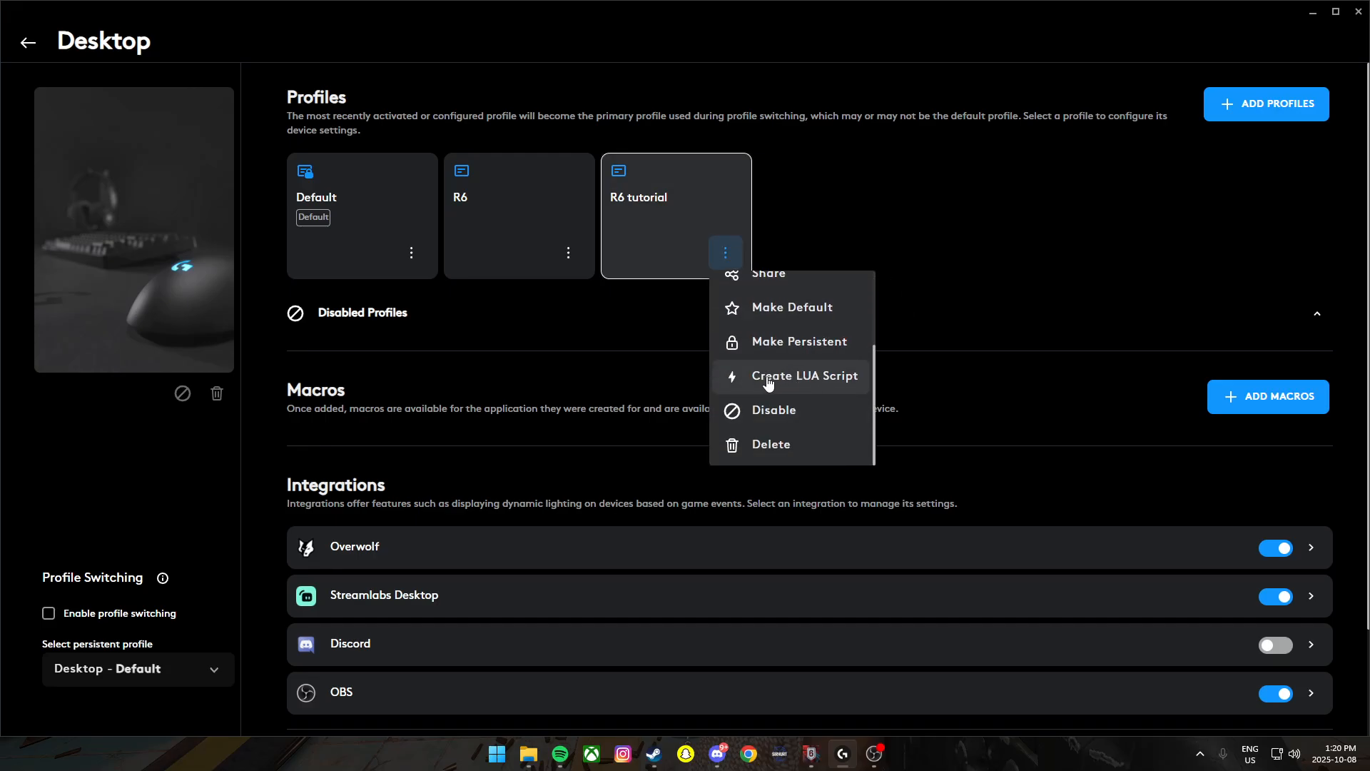
Create New Script 1 on R6 tutorial and import RazerScriptsR6DiamondPlusv1.lua into it
{"action": "left_click", "coordinate": [803, 376]}
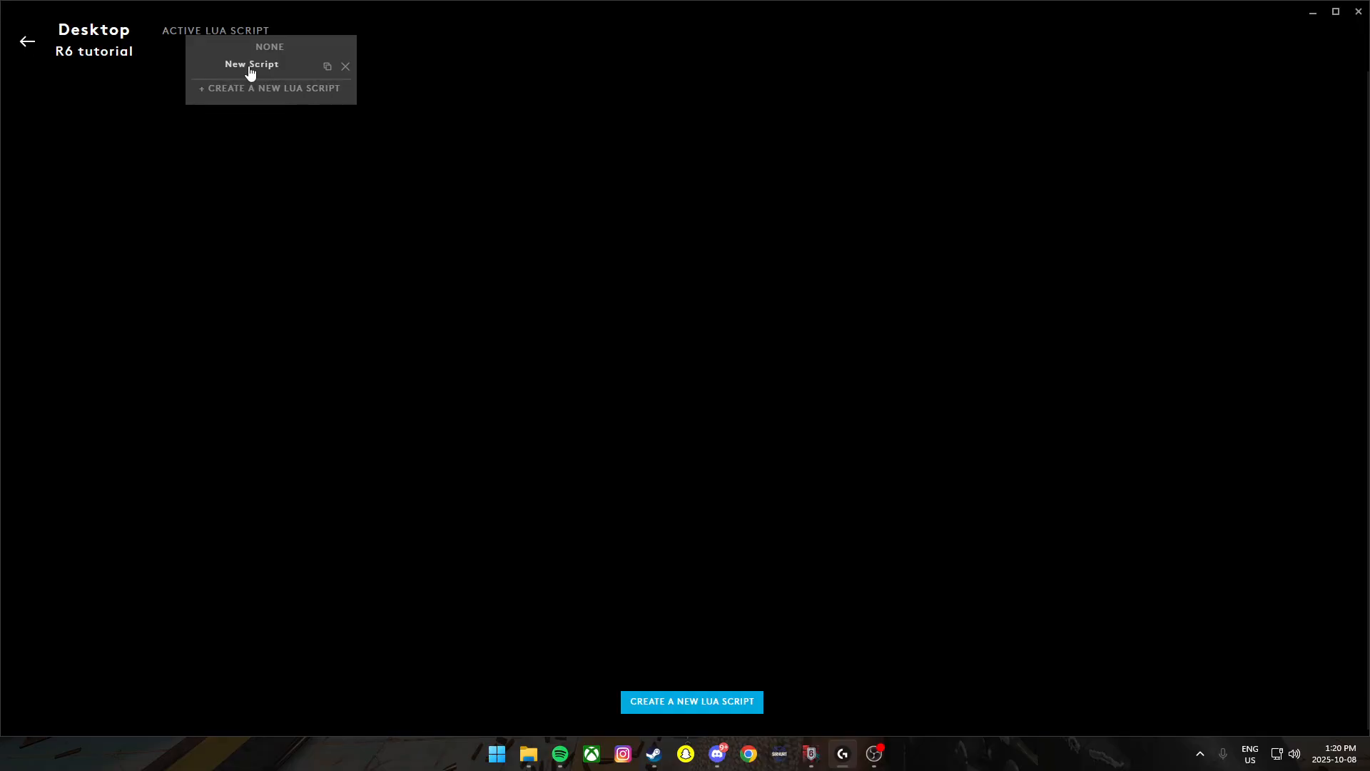
{"action": "left_click", "coordinate": [252, 63]}
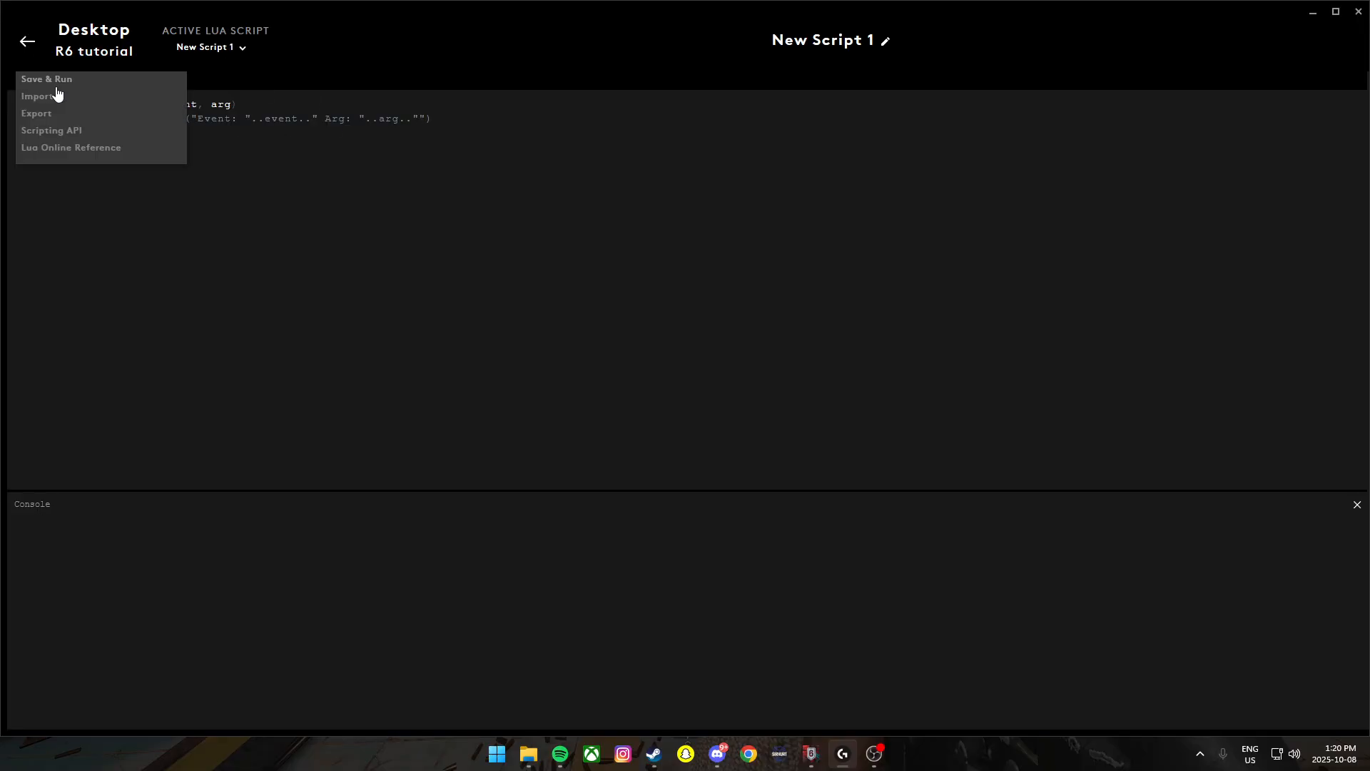
{"action": "left_click", "coordinate": [36, 96]}
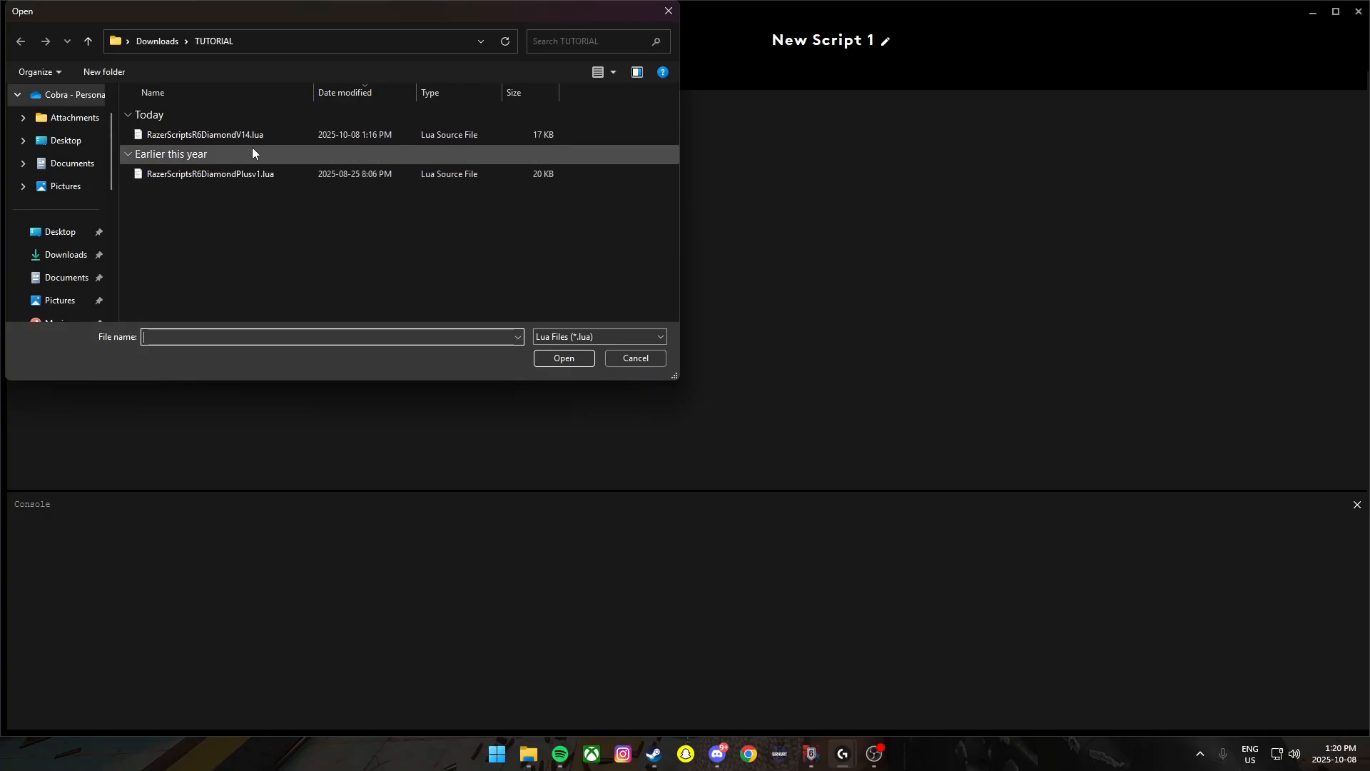
{"action": "left_click", "coordinate": [210, 173]}
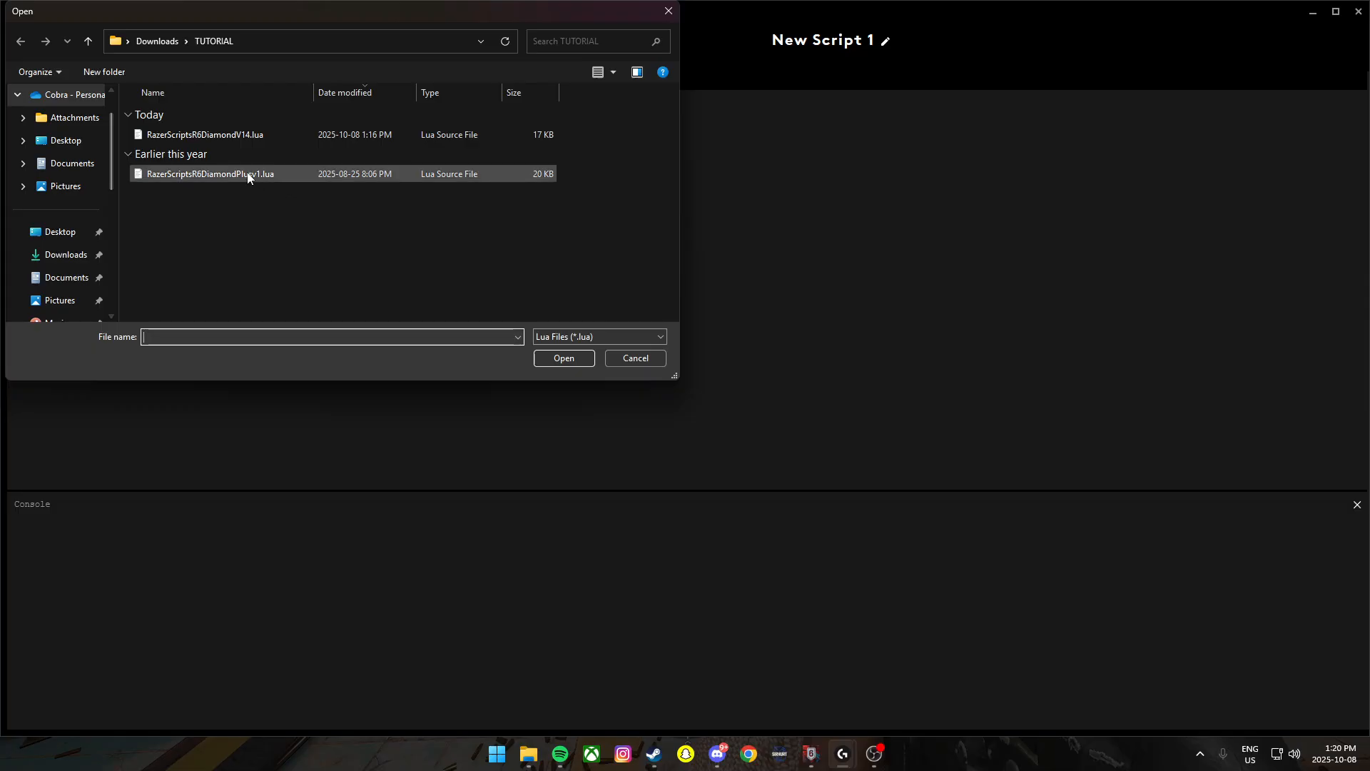
{"action": "double_click", "coordinate": [210, 173]}
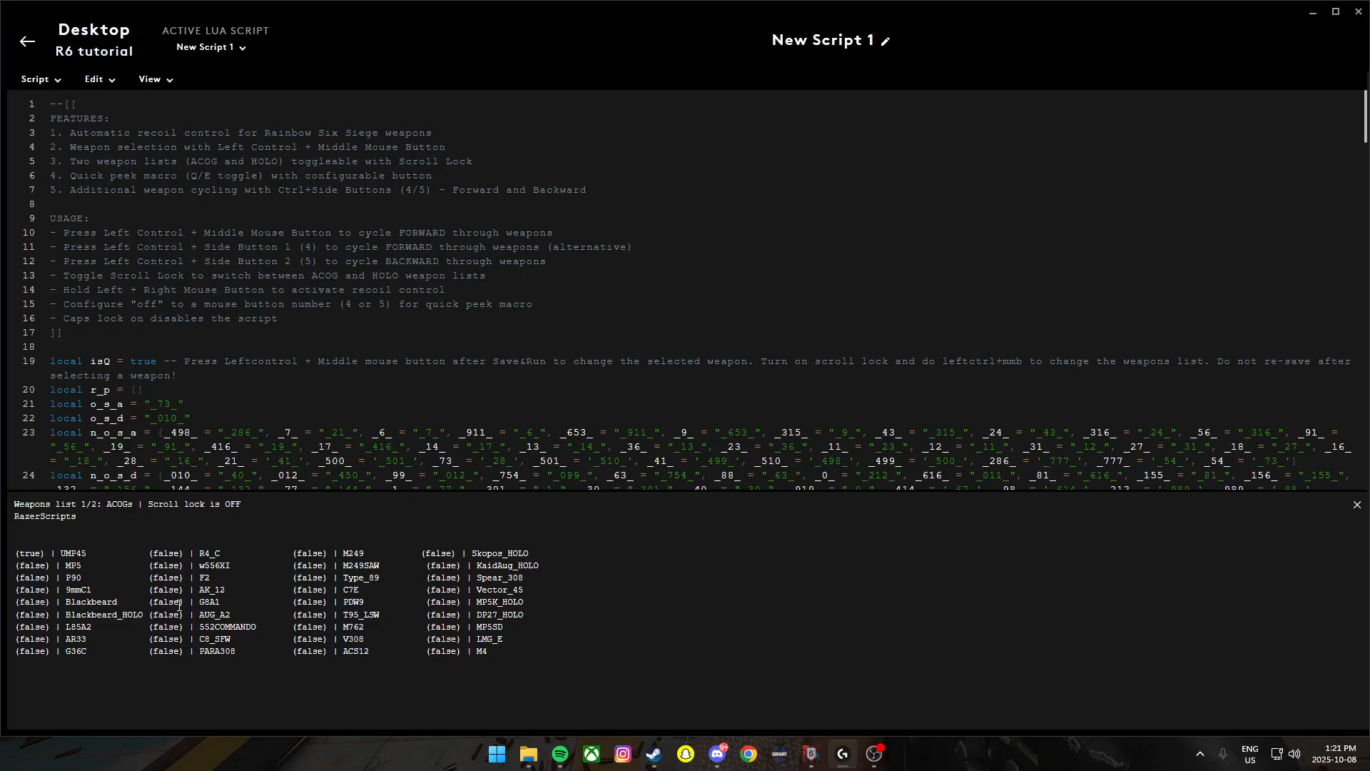
{"action": "mouse_move", "coordinate": [131, 579]}
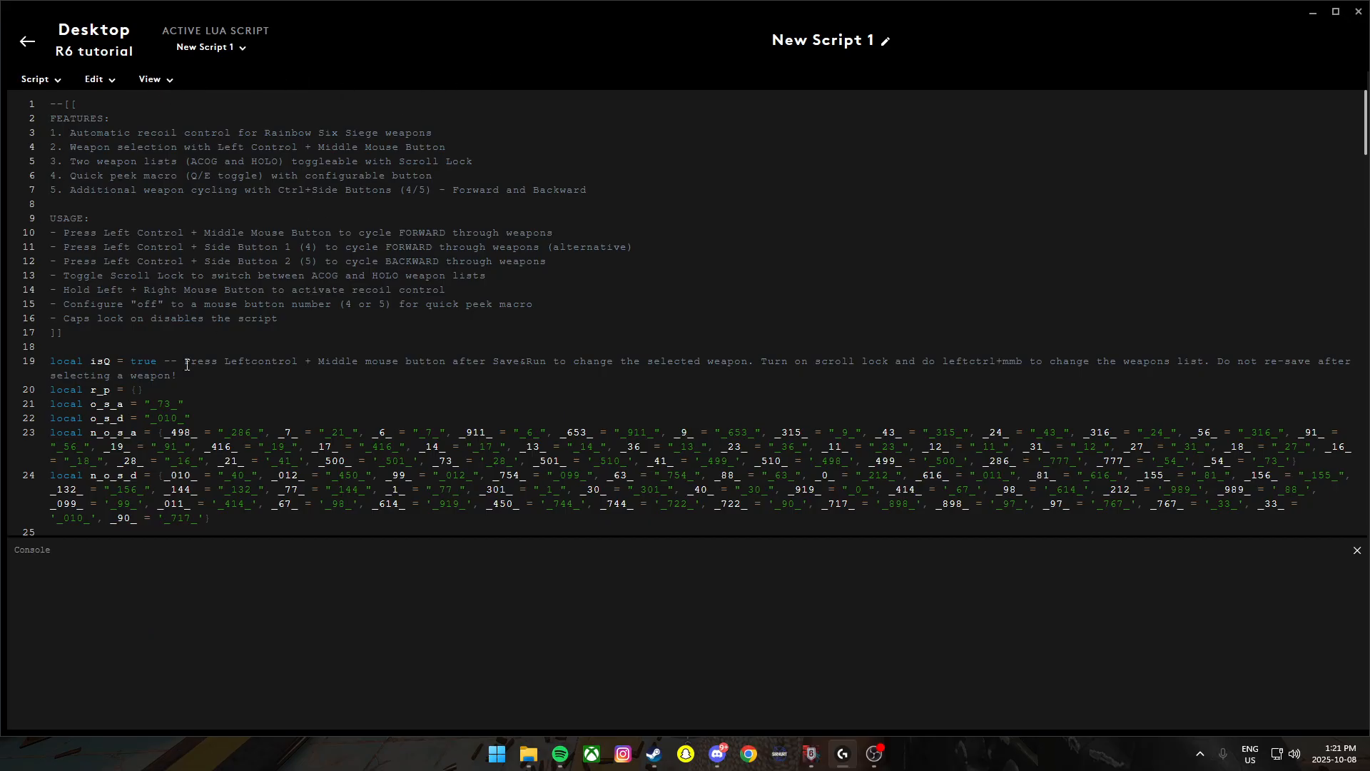
Save & Run the imported recoil script from the Script menu
{"action": "left_click", "coordinate": [34, 79]}
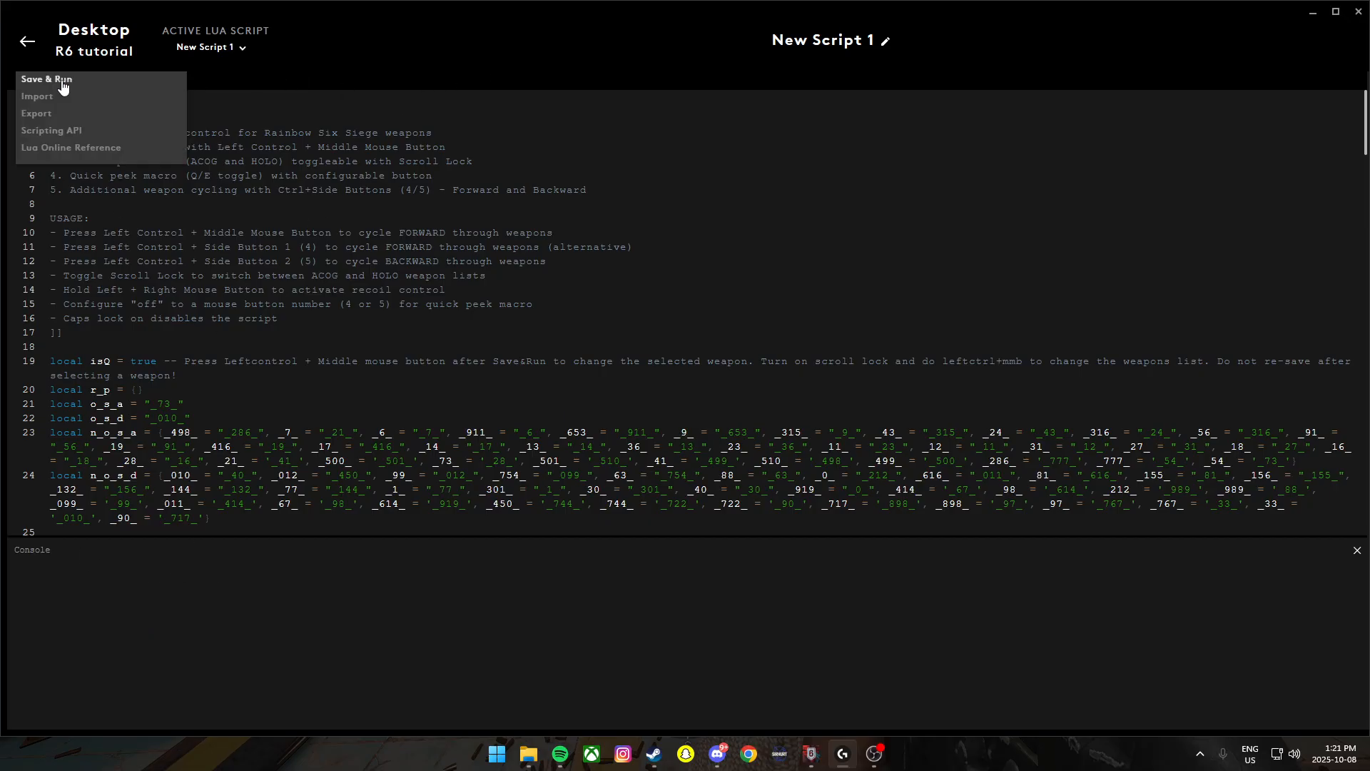
{"action": "left_click", "coordinate": [46, 78]}
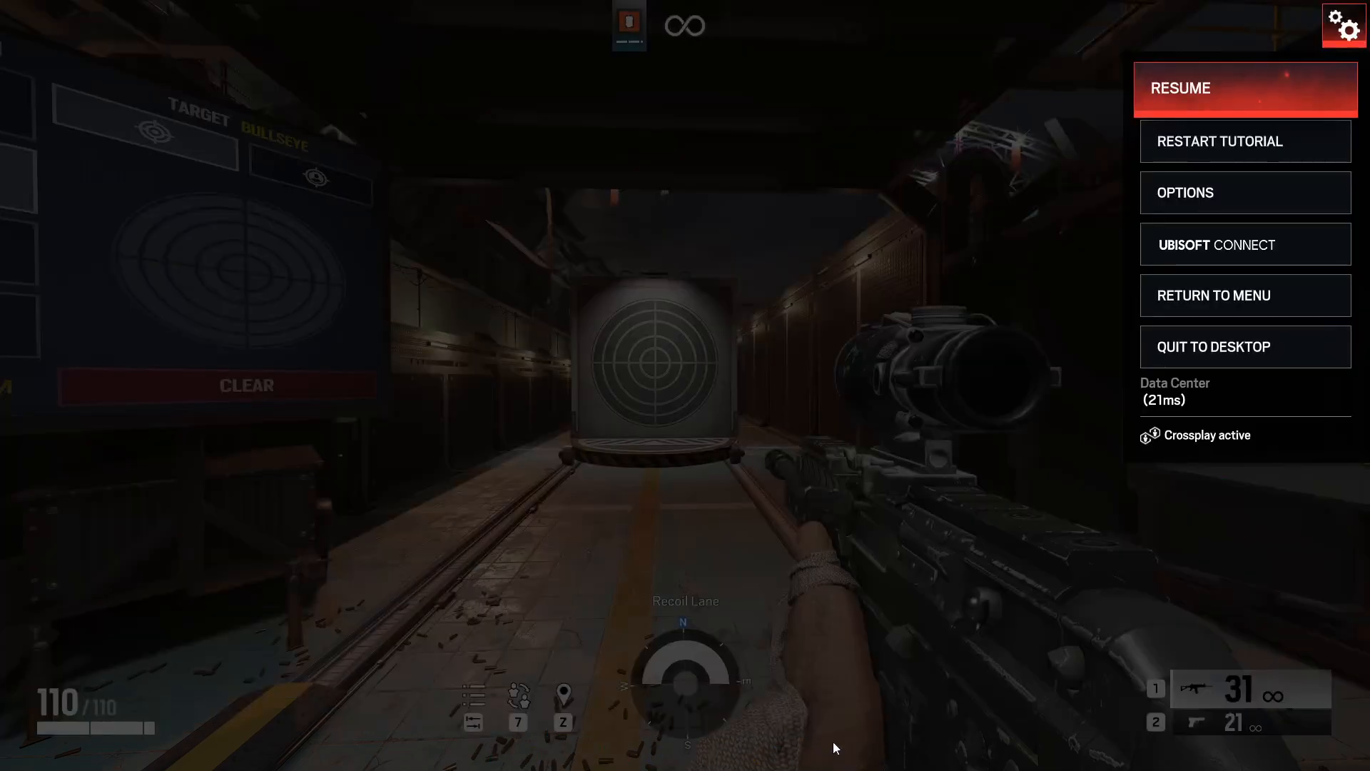
Go to Thermite's loadout and open the 556XI Management attachment panel
{"action": "left_click", "coordinate": [1184, 192]}
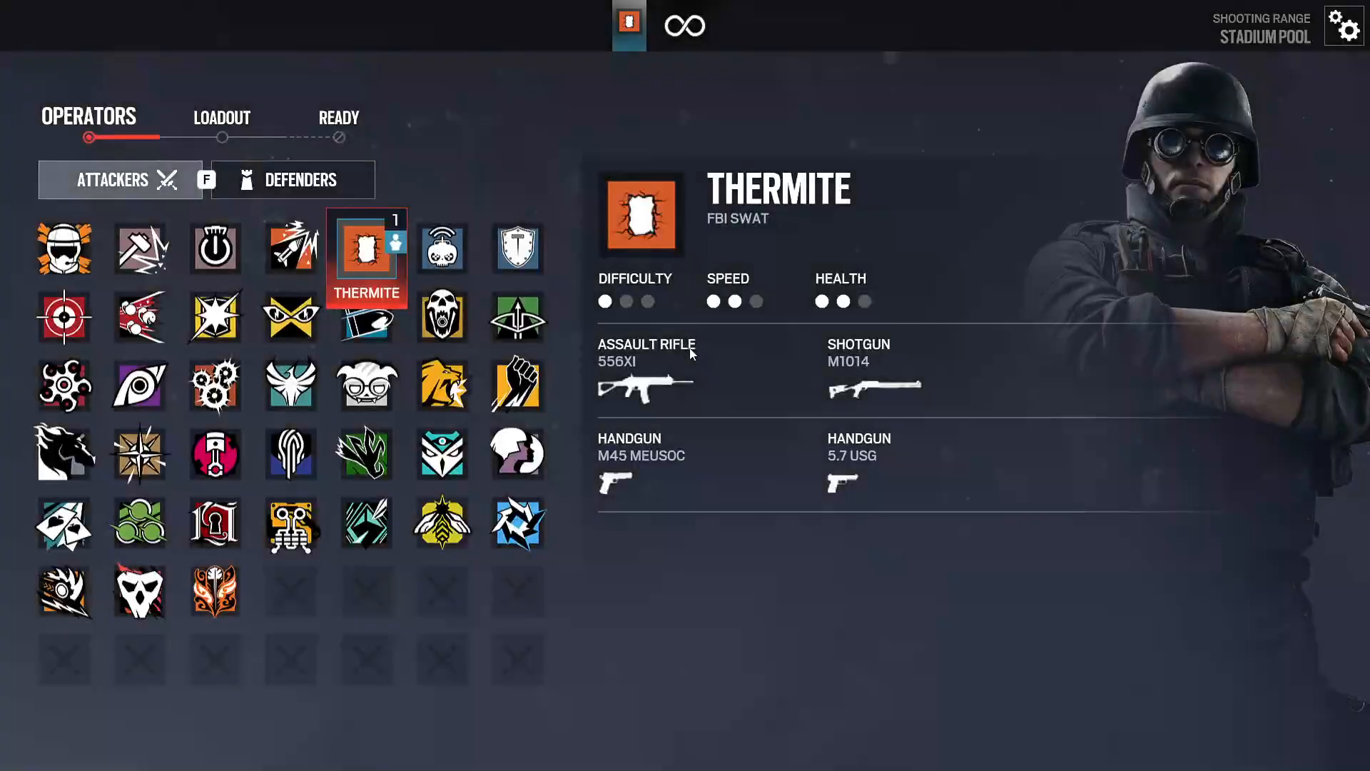
{"action": "left_click", "coordinate": [221, 117]}
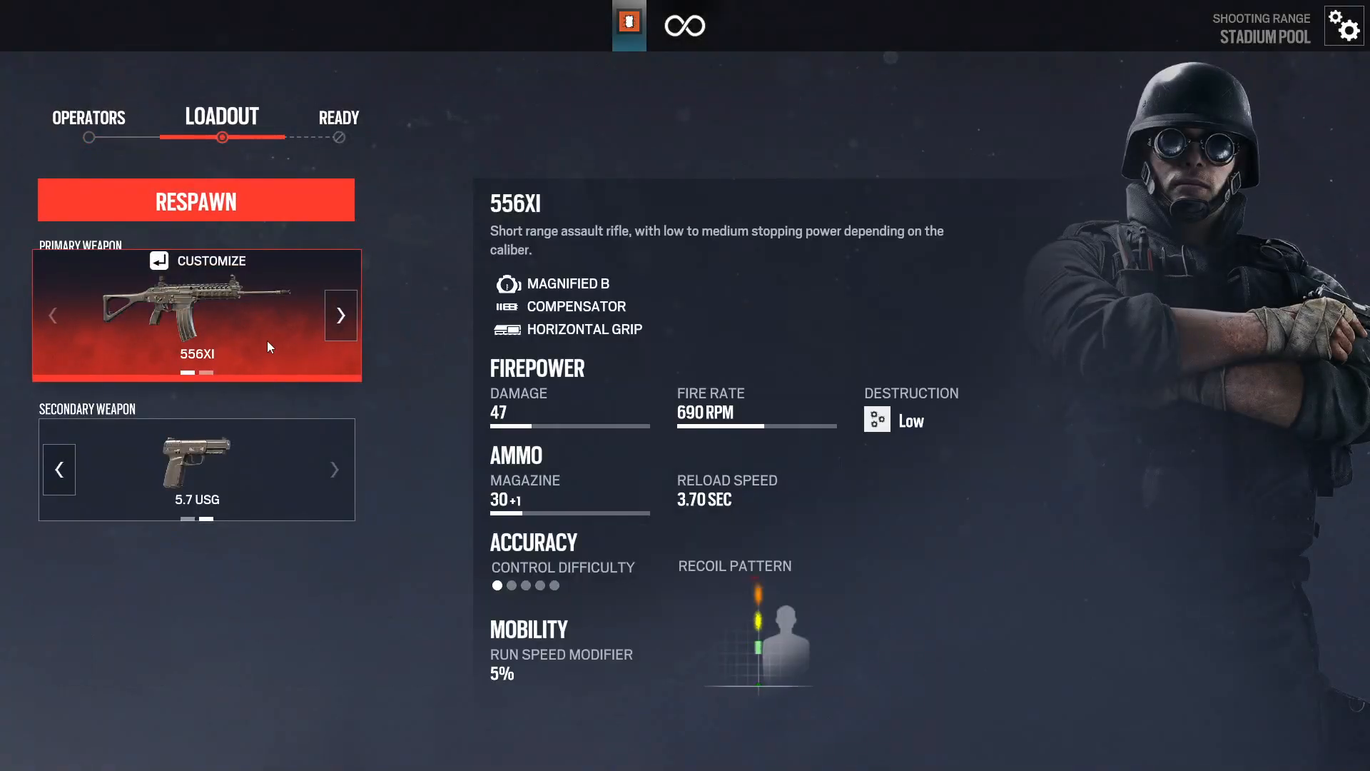
{"action": "left_click", "coordinate": [210, 261]}
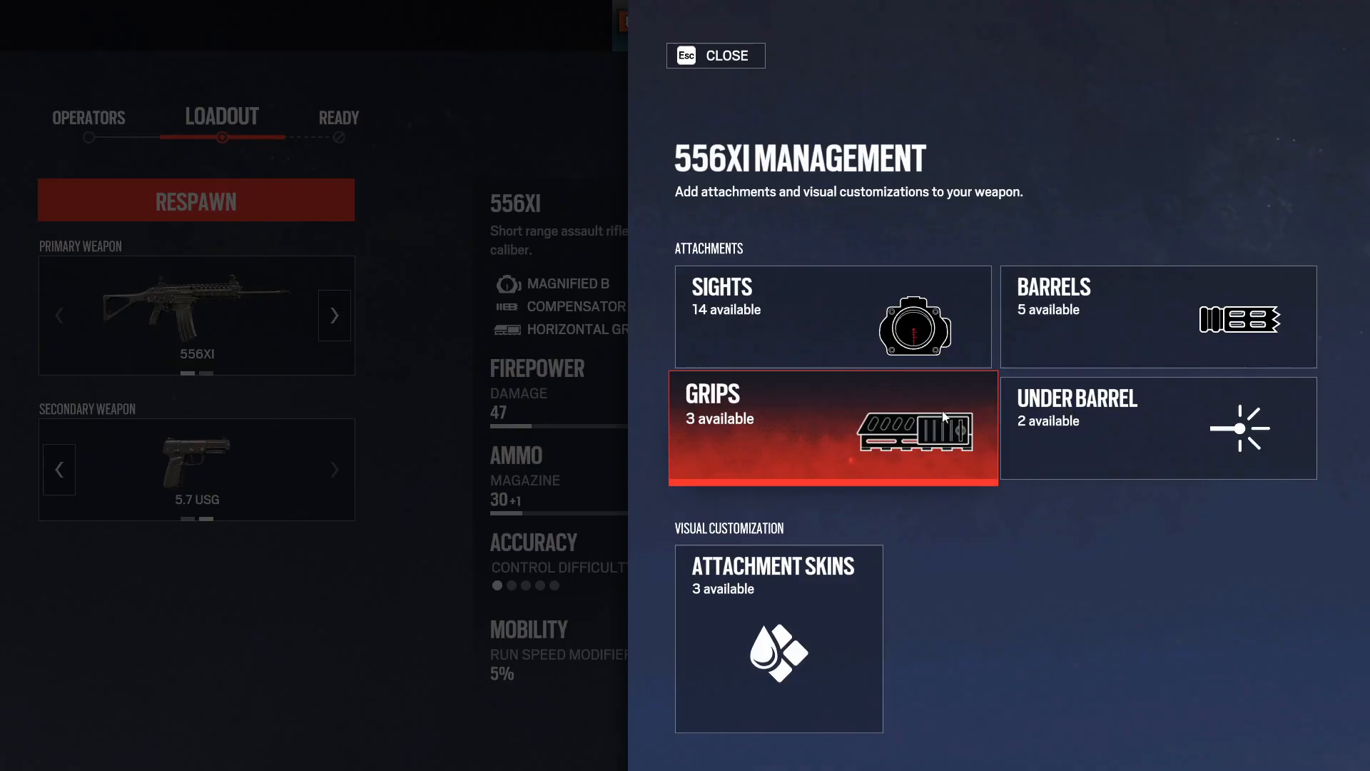
Respawn and spray the 556XI scoped at the Recoil Lane bullseye and Damage Lane dummy
{"action": "left_click", "coordinate": [715, 55]}
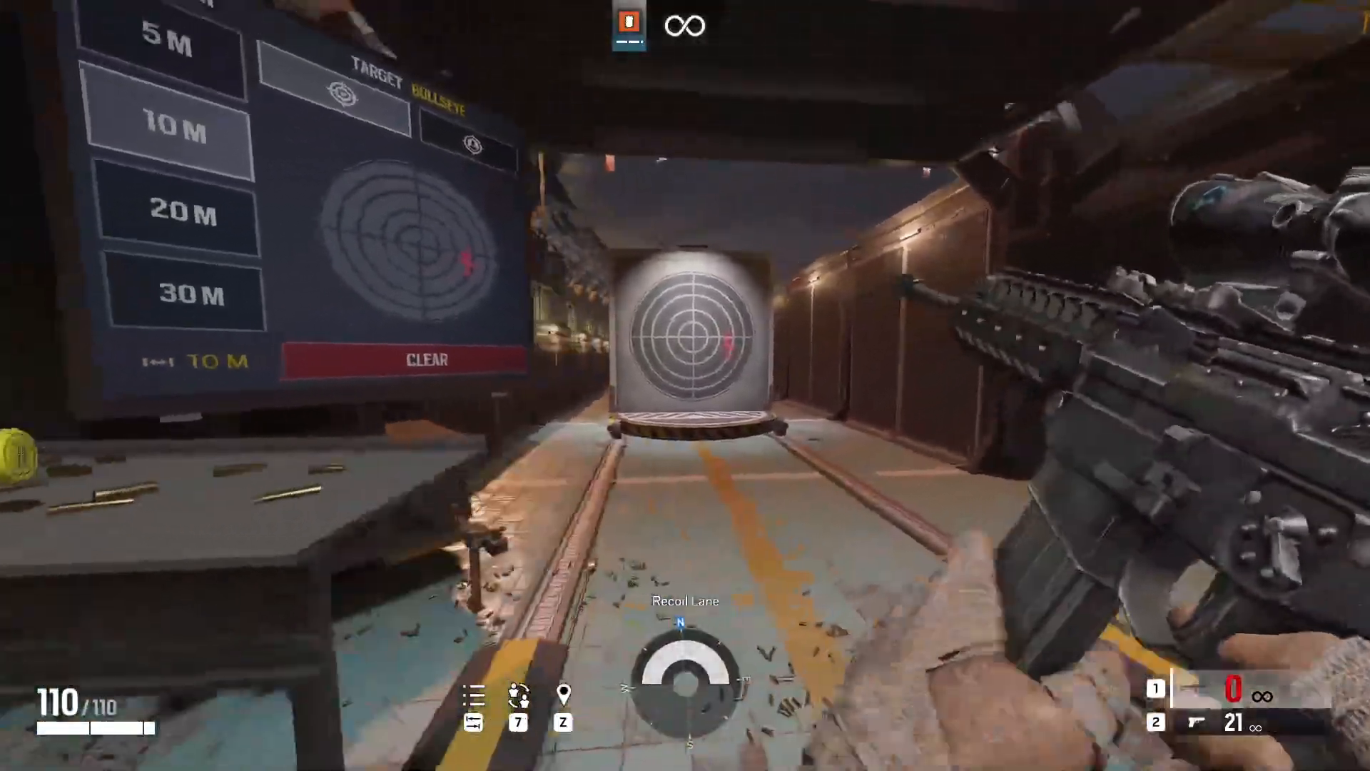
{"action": "right_click", "coordinate": [685, 385]}
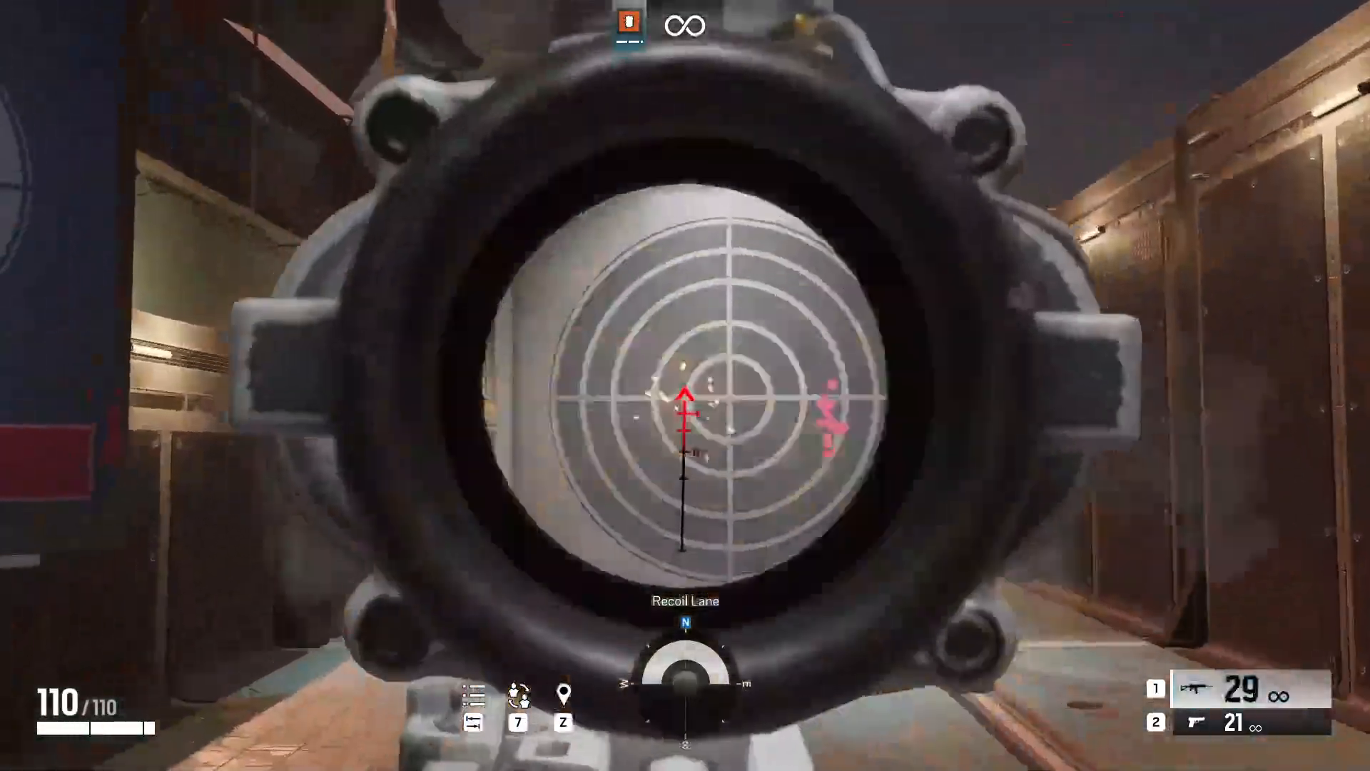
{"action": "left_click", "coordinate": [685, 386]}
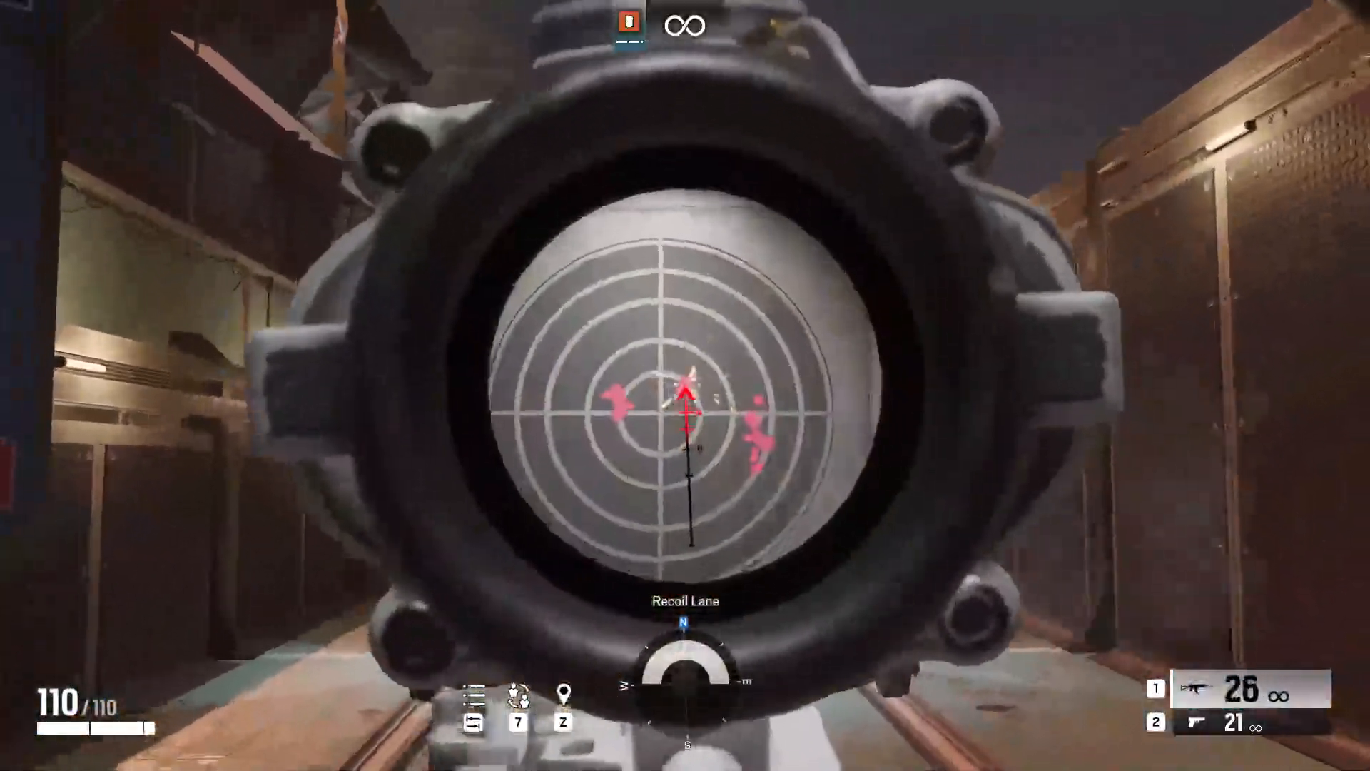
{"action": "left_click", "coordinate": [685, 385]}
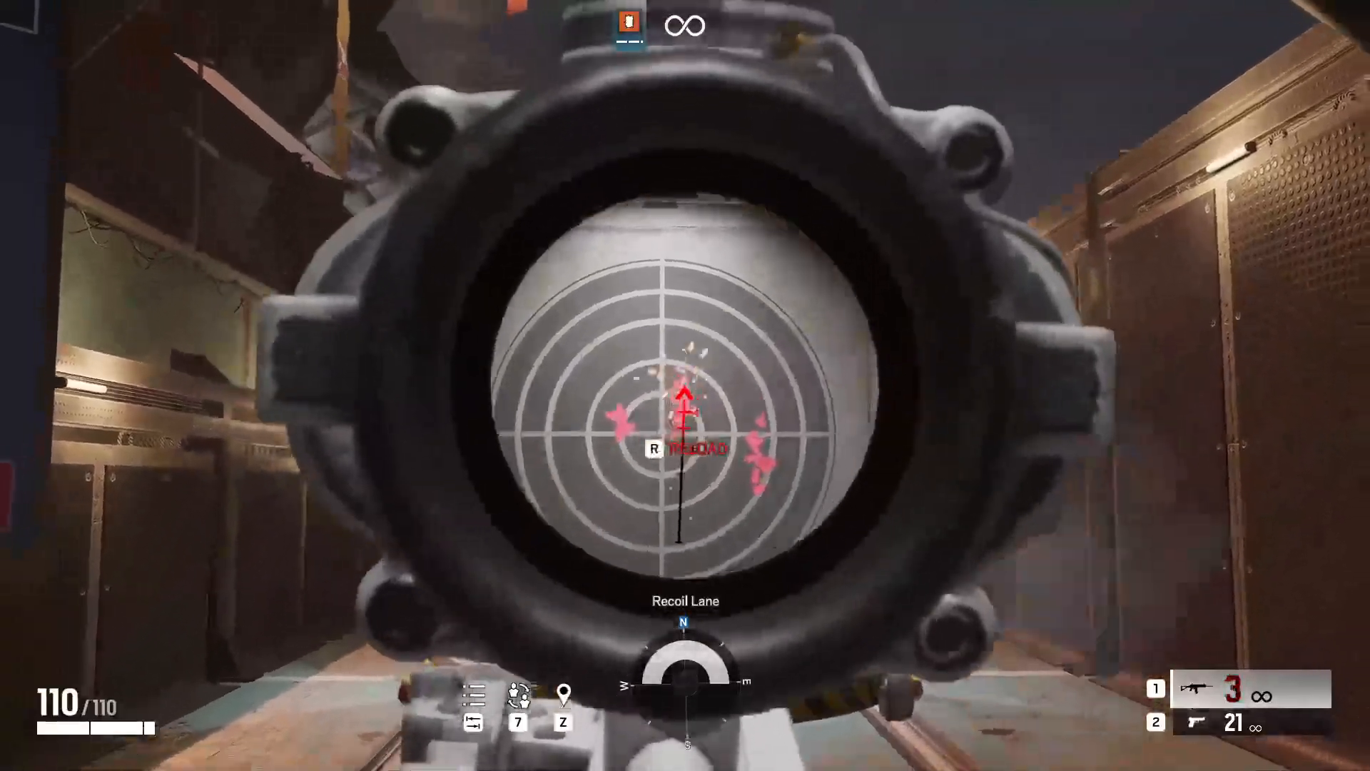
{"action": "left_click", "coordinate": [685, 385]}
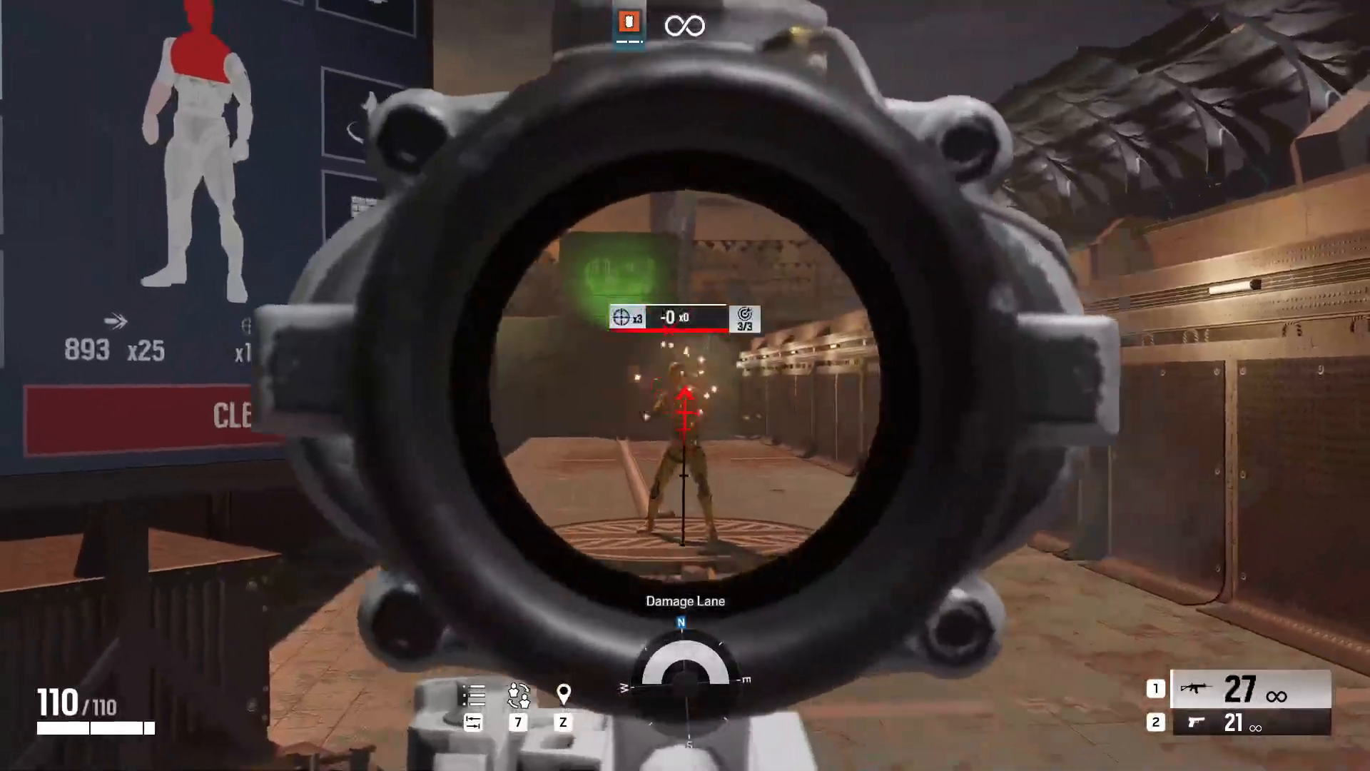
{"action": "left_click", "coordinate": [685, 386]}
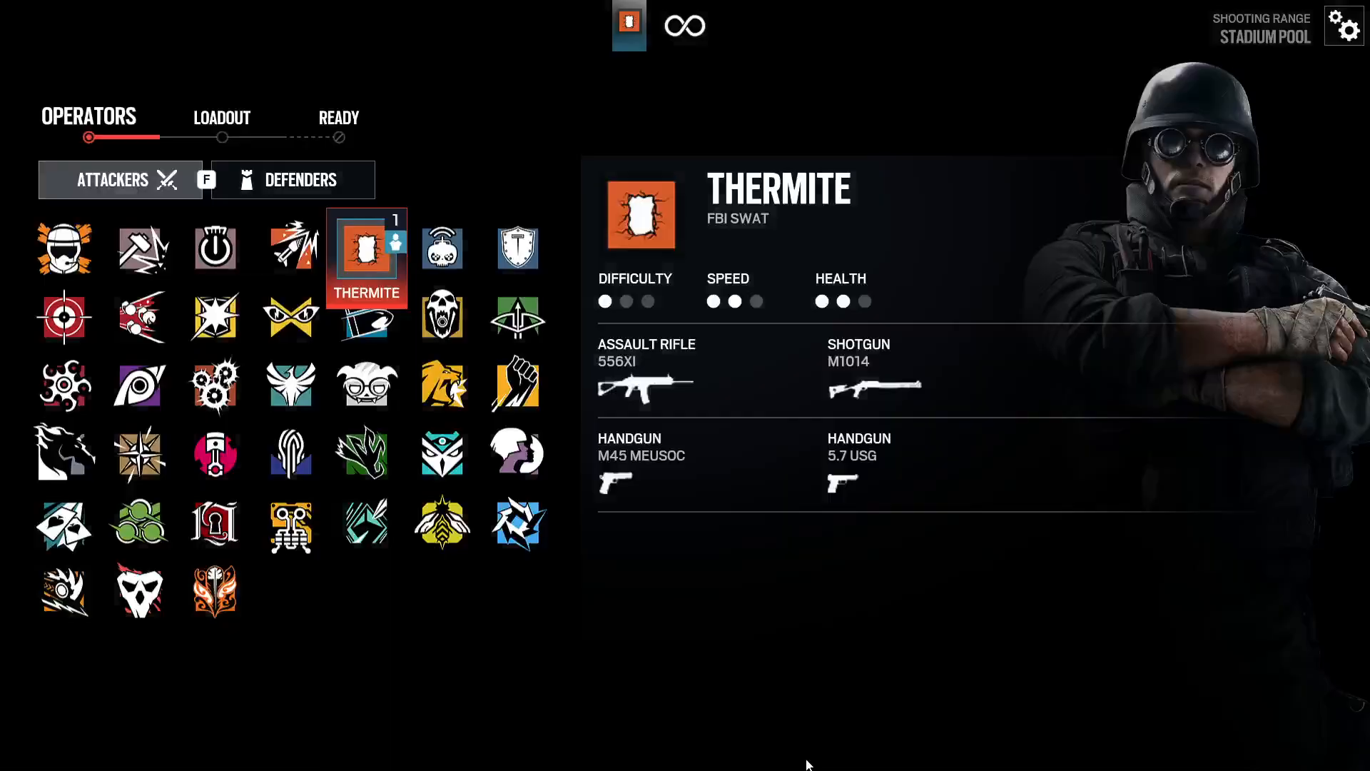
Pick an MP5 operator, open MP5 attachment management and browse its attachments
{"action": "left_click", "coordinate": [292, 179]}
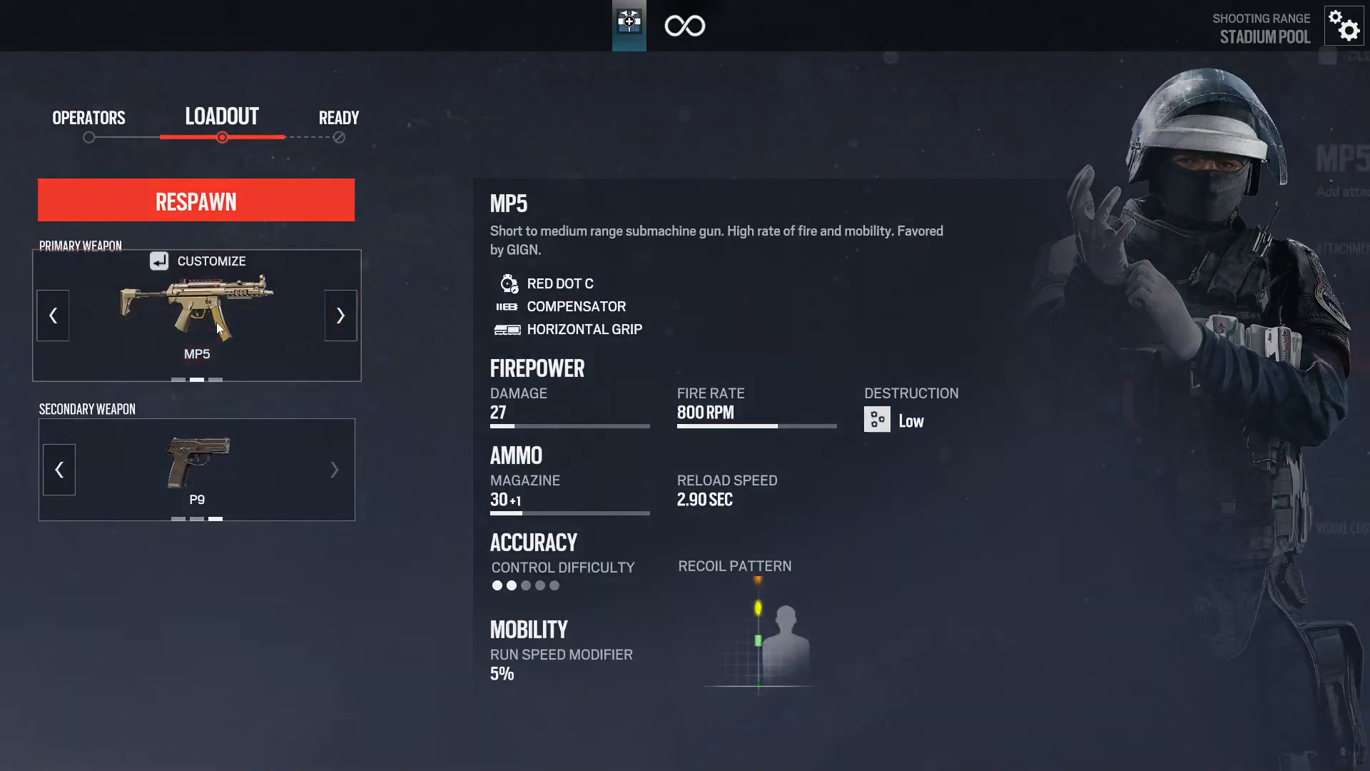
{"action": "left_click", "coordinate": [210, 260]}
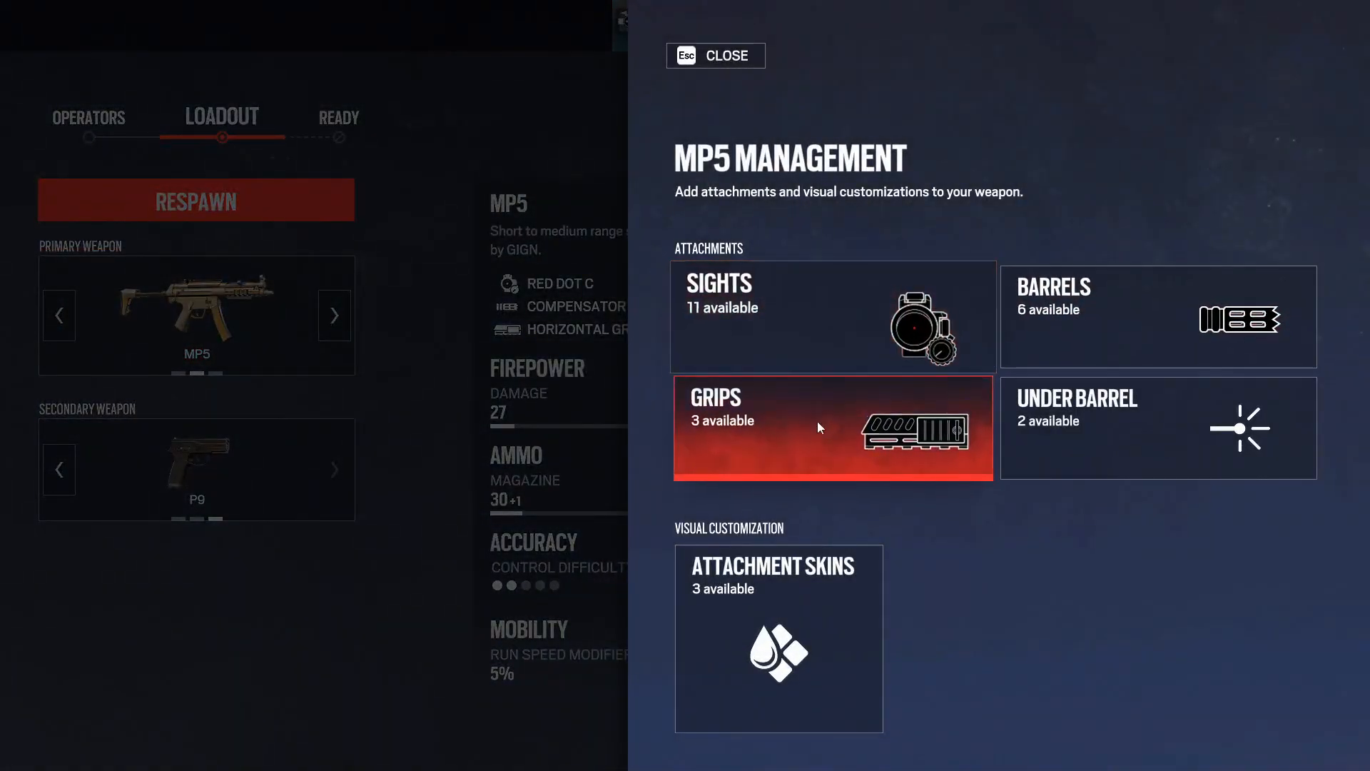
{"action": "left_click", "coordinate": [832, 426]}
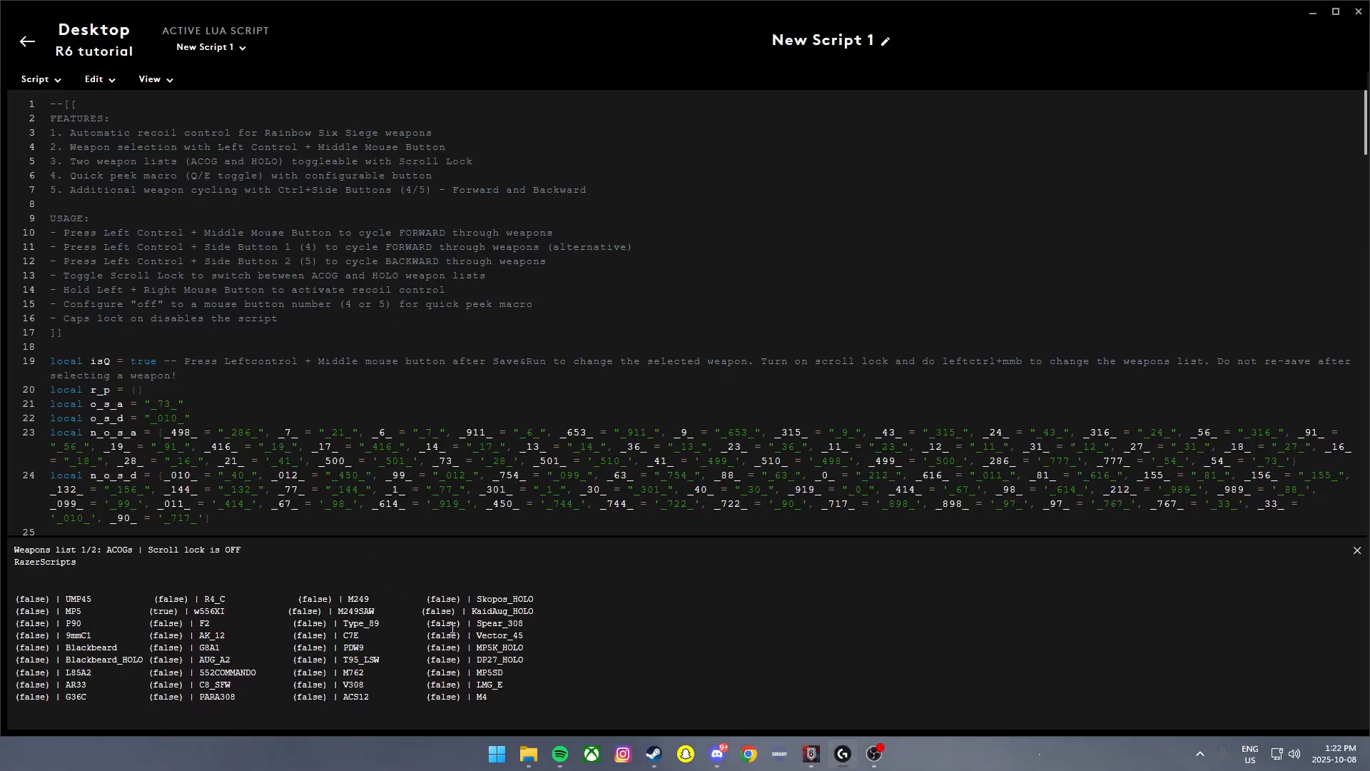
{"action": "key", "text": "scrolllock"}
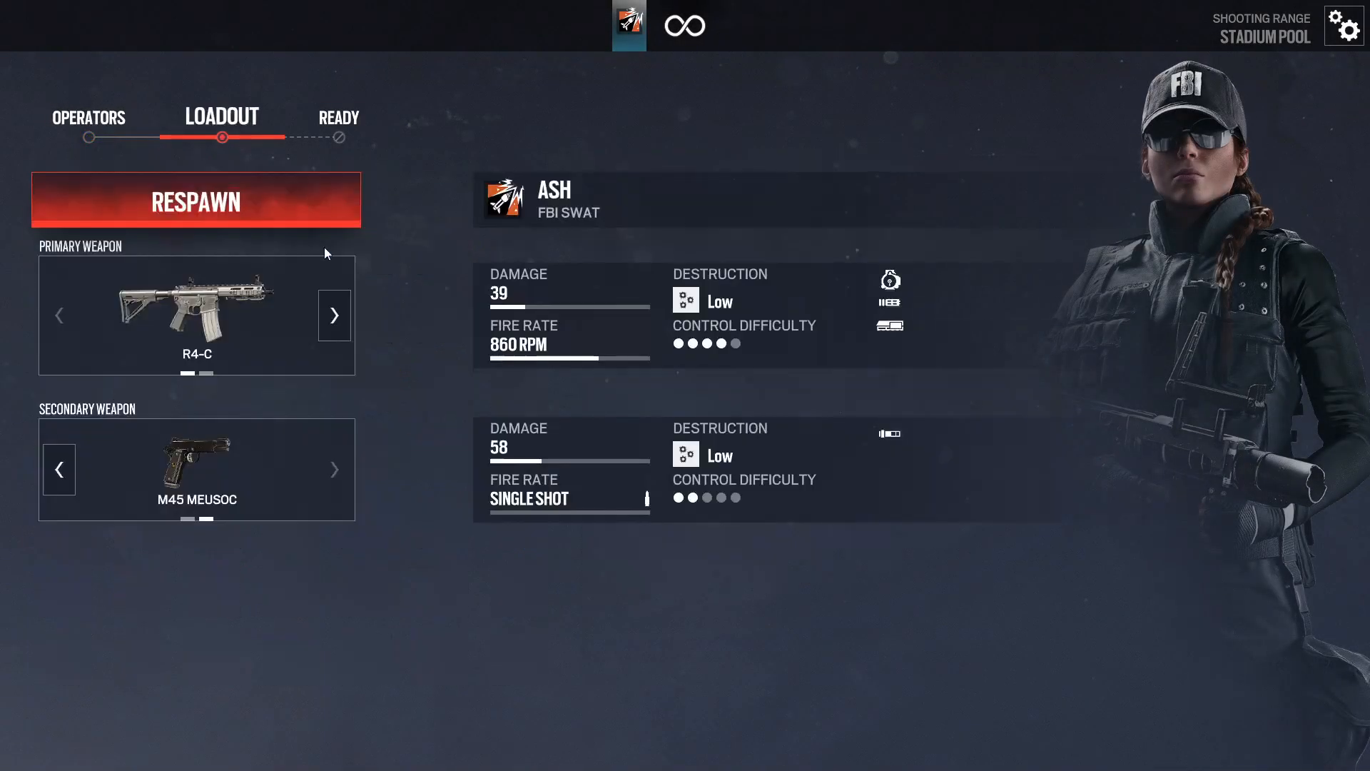
{"action": "mouse_move", "coordinate": [245, 306]}
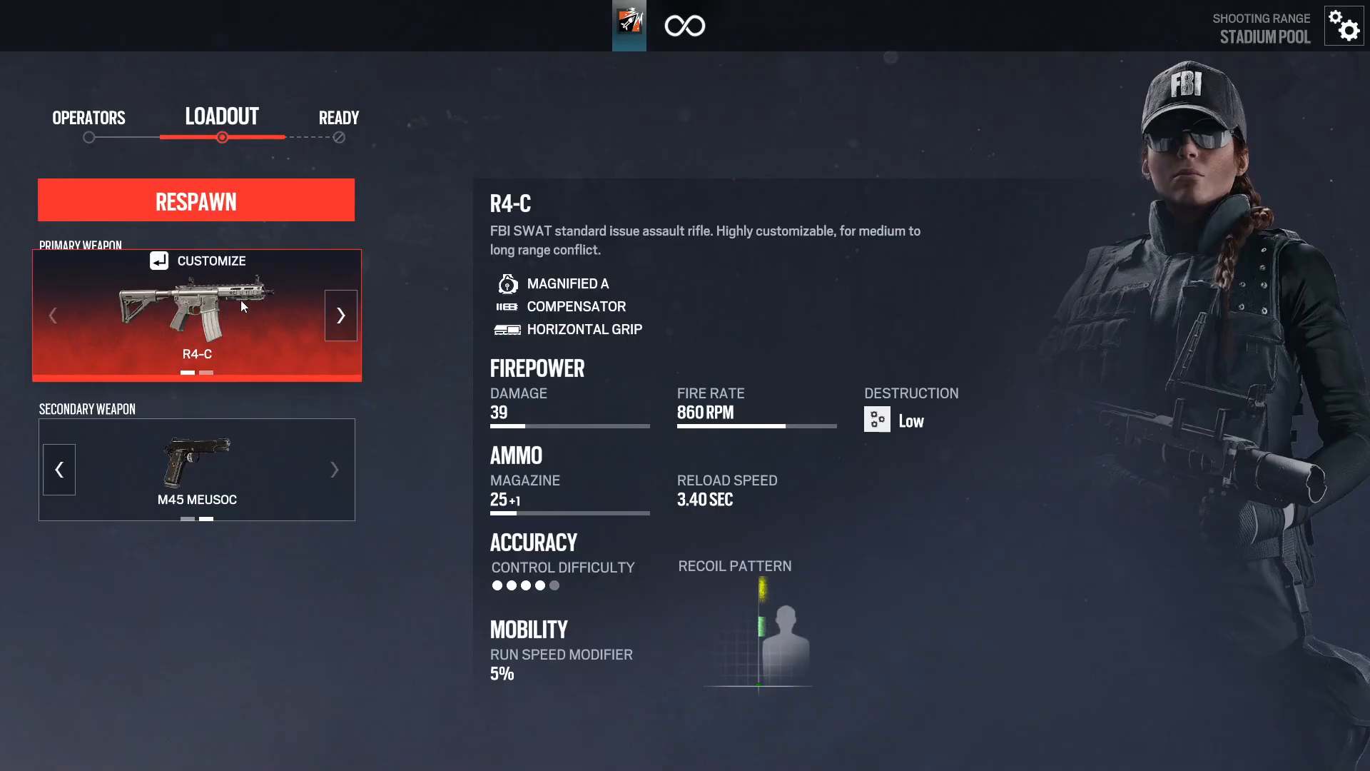
Open Ash's R4-C Management panel and review the Sights
{"action": "left_click", "coordinate": [207, 261]}
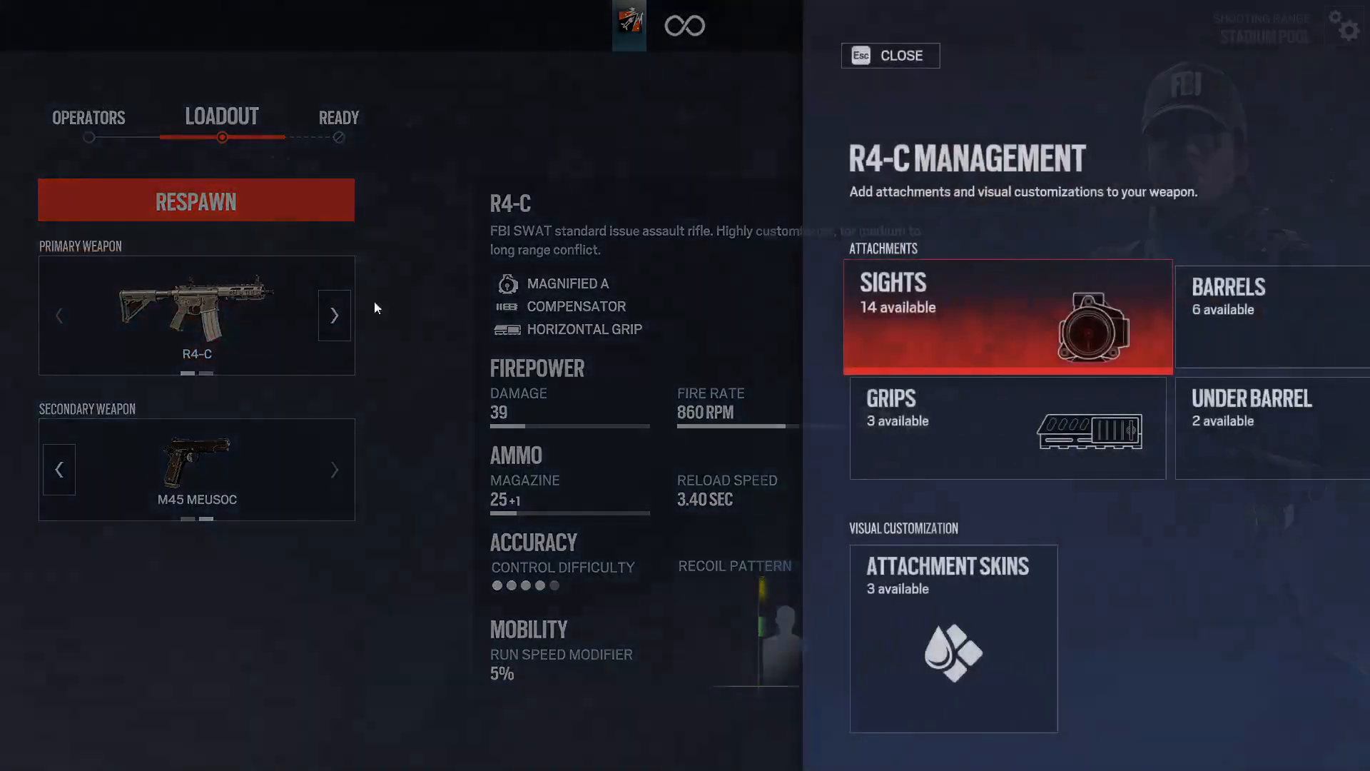
{"action": "left_click", "coordinate": [889, 55]}
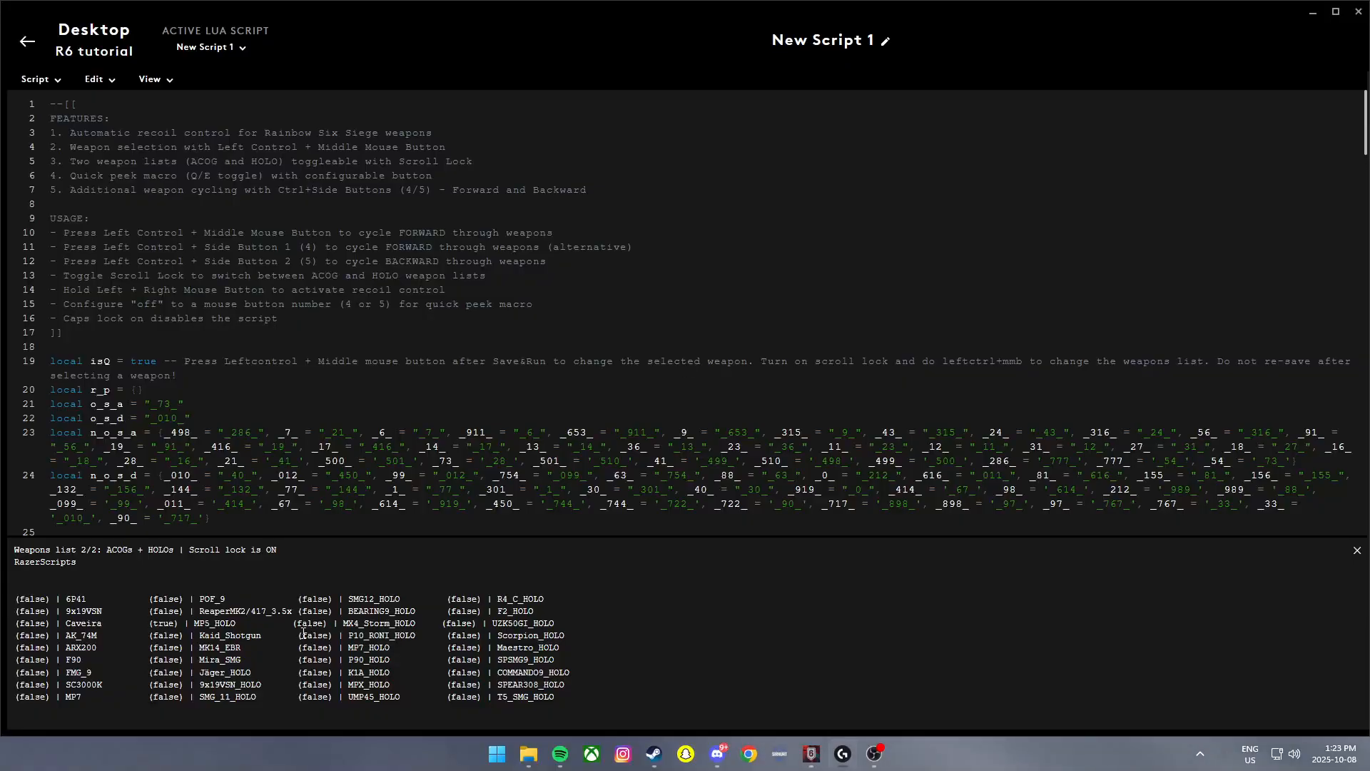
{"action": "key", "text": "scrolllock"}
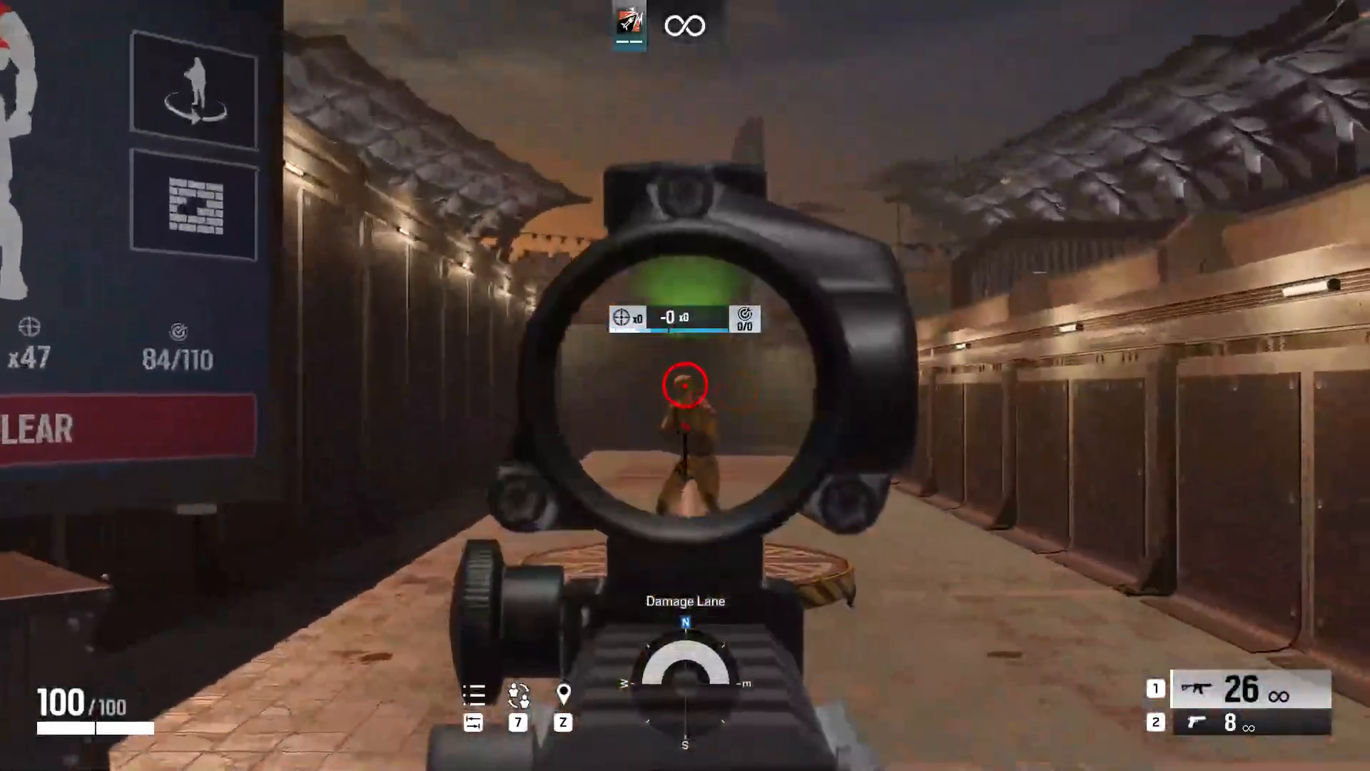
Spray the R4-C through the holo sight at the Damage Lane dummy until empty
{"action": "left_click", "coordinate": [685, 386]}
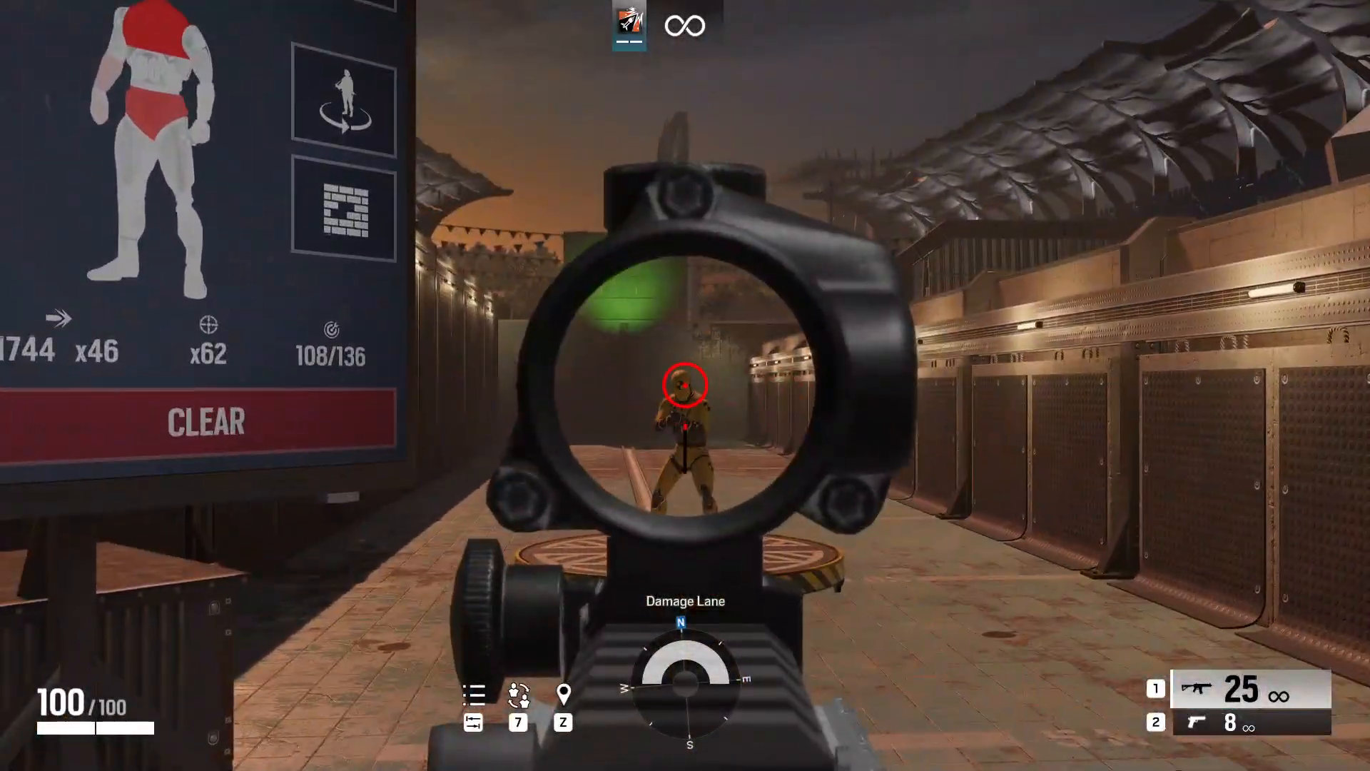
{"action": "left_click", "coordinate": [685, 385]}
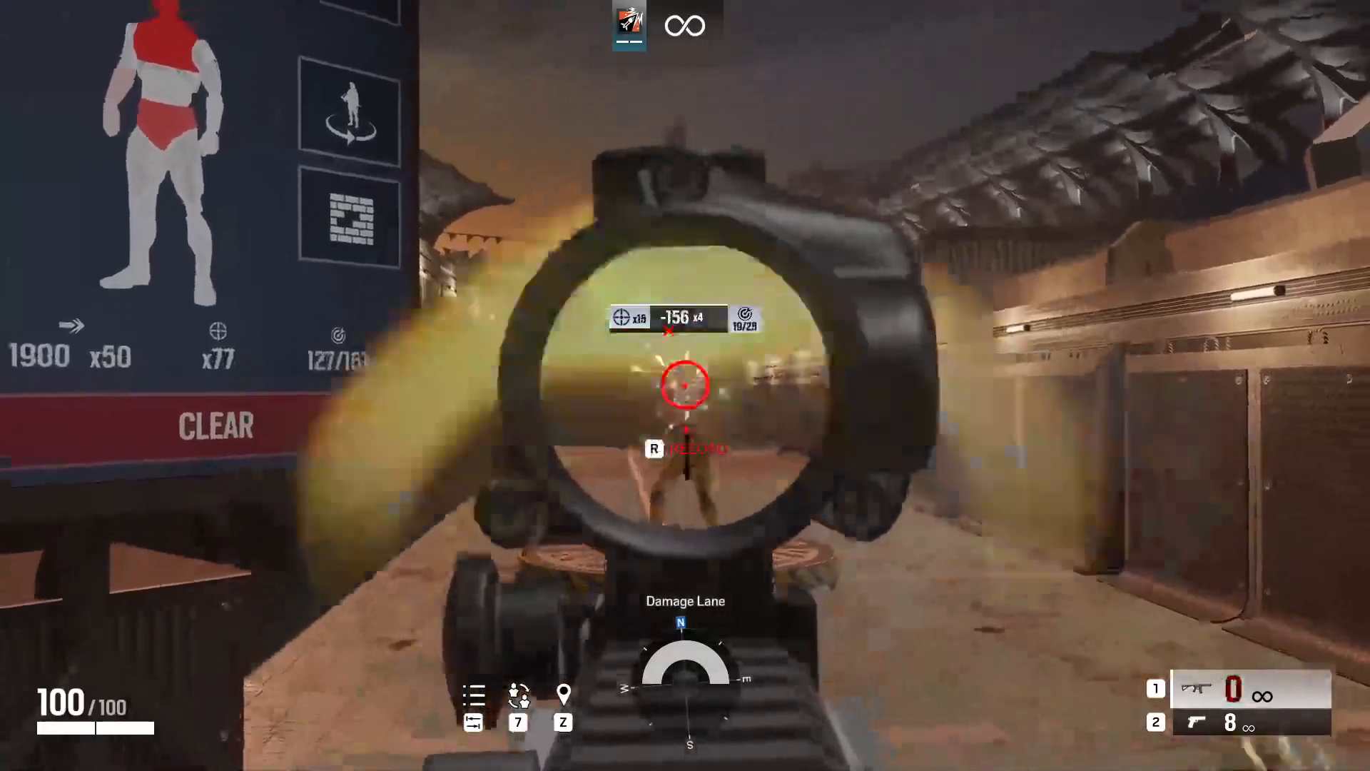